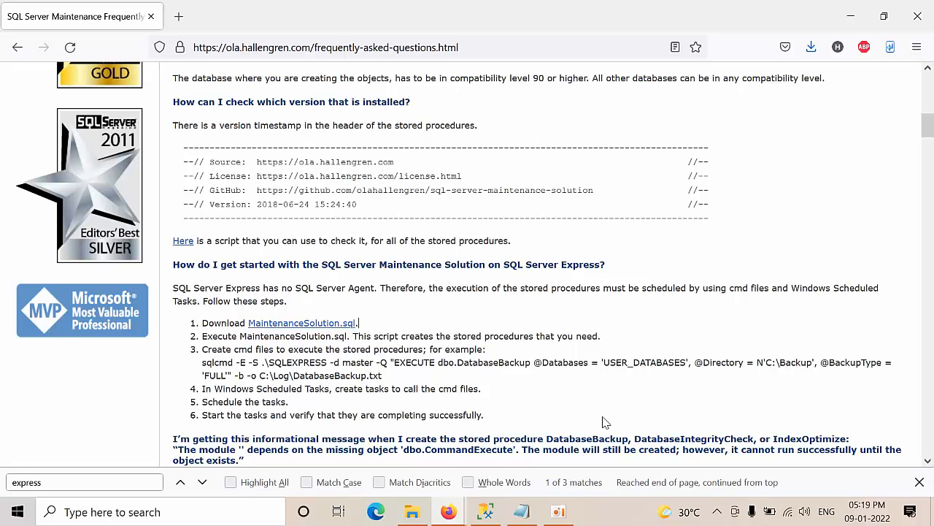
pyautogui.moveTo(338, 338)
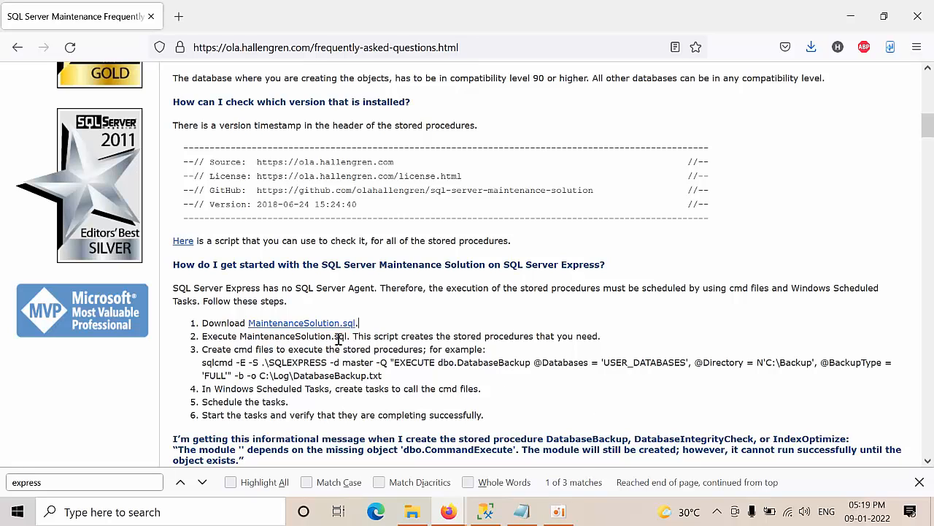
pyautogui.moveTo(228, 264)
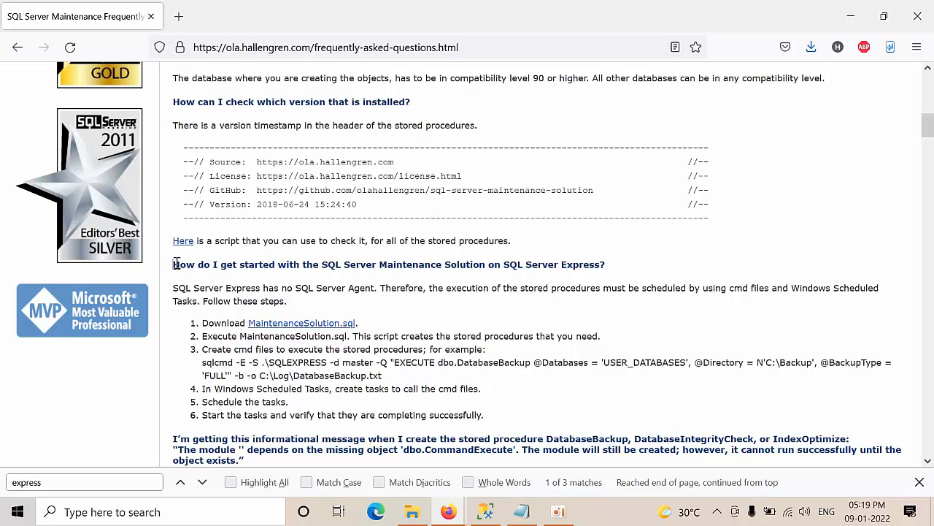
# Step: Download MaintenanceSolution.sql from the FAQ page and open it with SSMS 18
pyautogui.moveTo(173, 265); pyautogui.dragTo(605, 264)
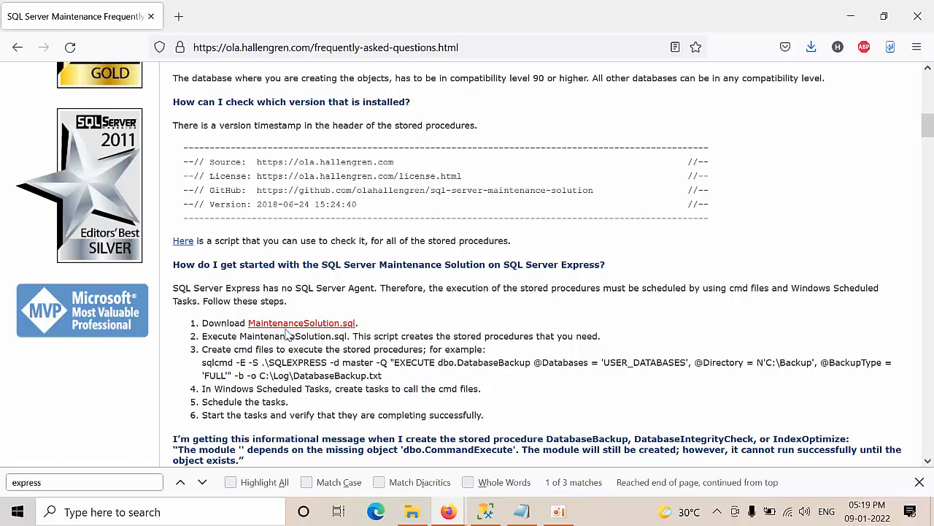
pyautogui.moveTo(300, 328)
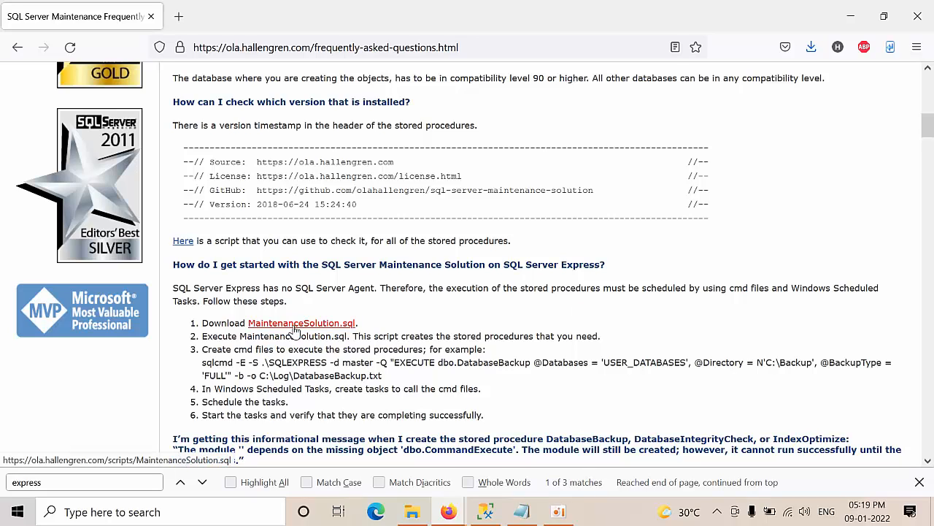
pyautogui.click(302, 323)
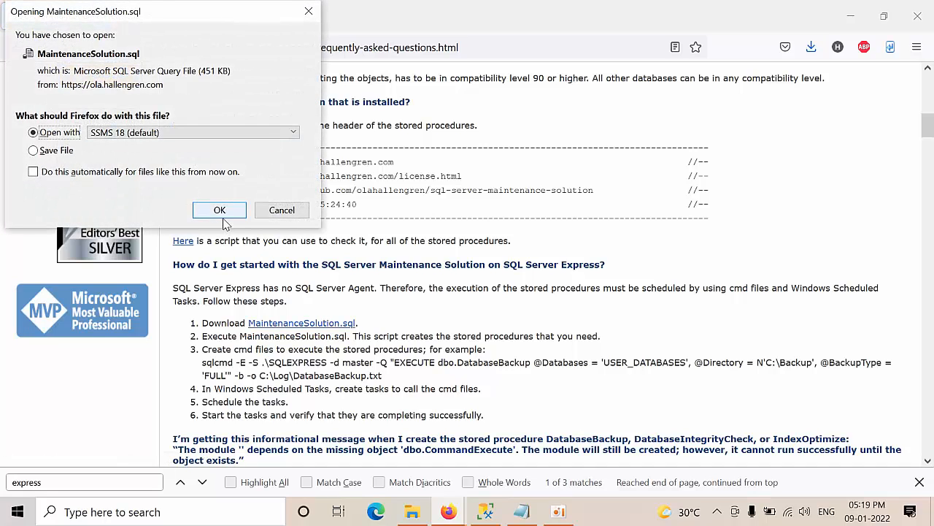
pyautogui.click(219, 210)
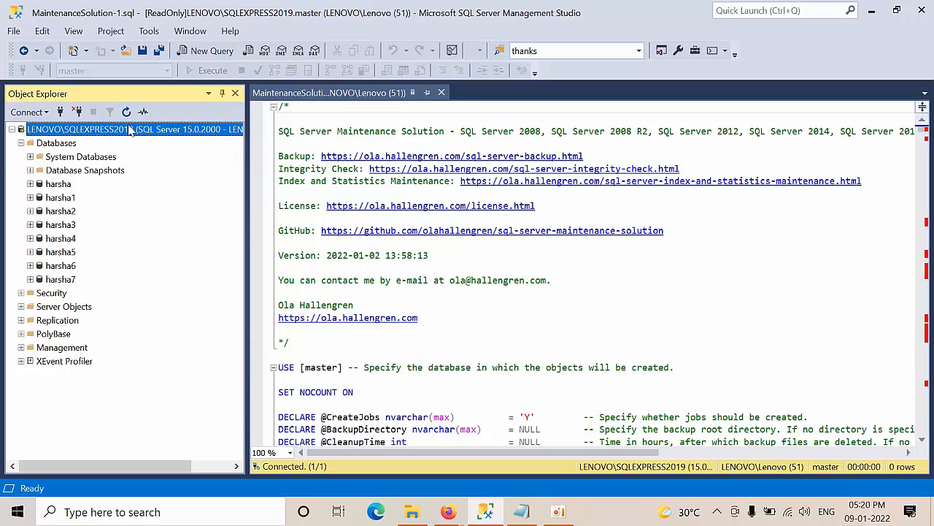
pyautogui.moveTo(145, 129)
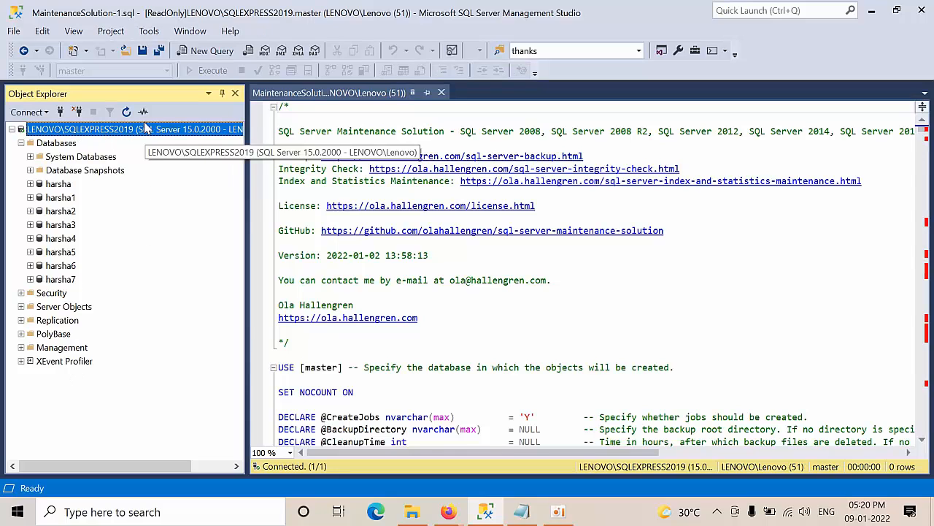
pyautogui.rightClick(84, 129)
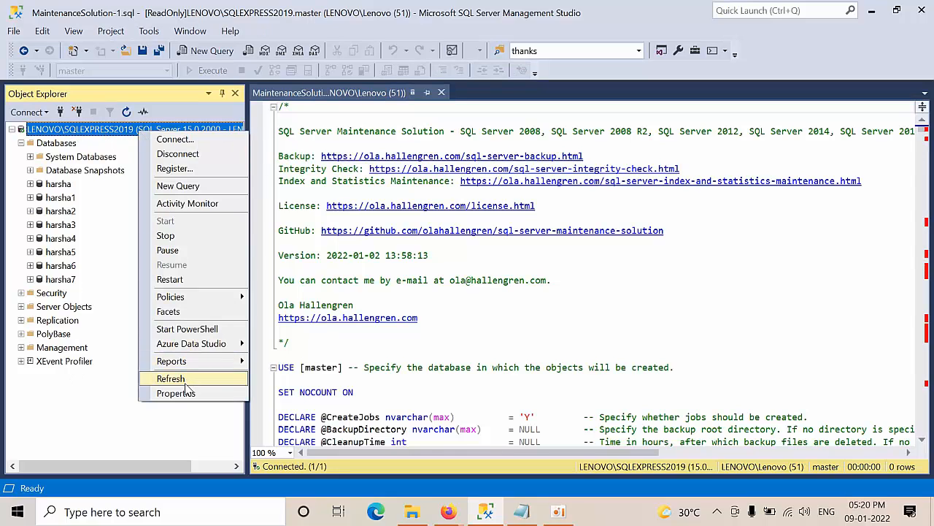
pyautogui.click(175, 393)
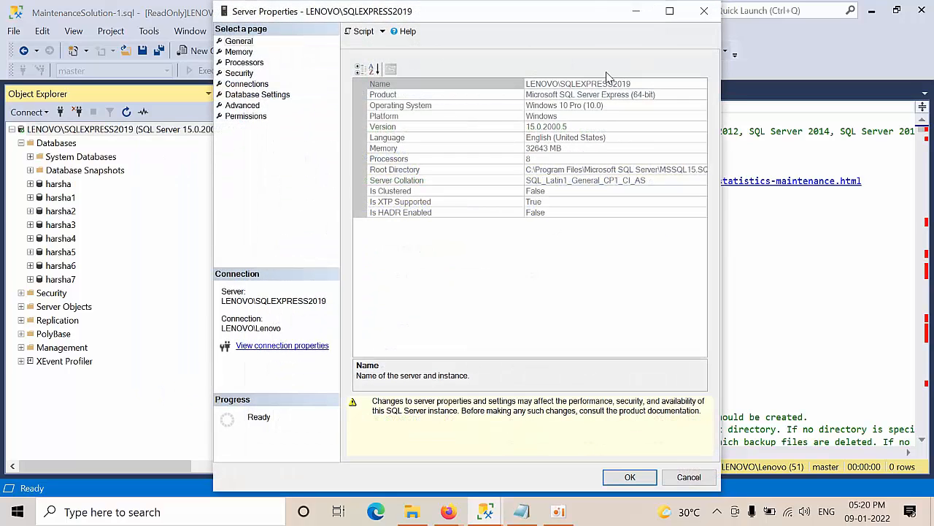
pyautogui.moveTo(664, 71)
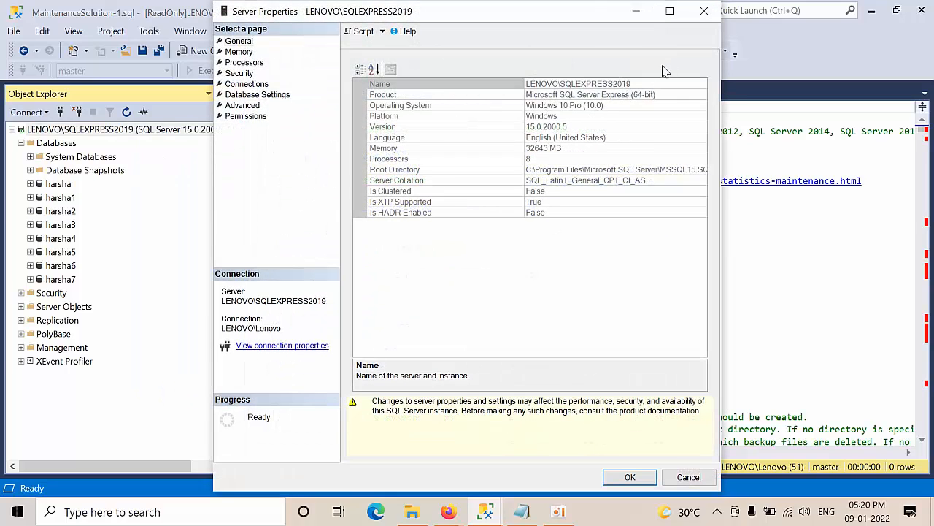
pyautogui.click(688, 477)
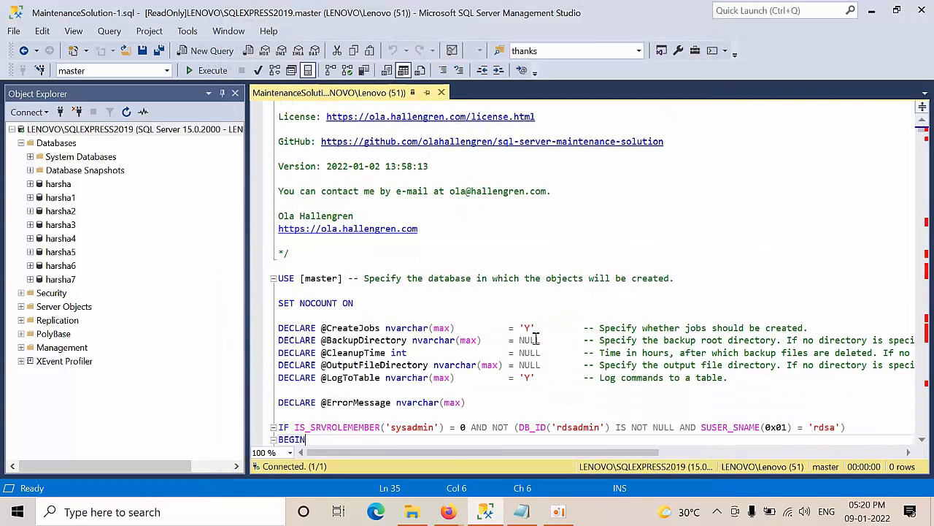
pyautogui.click(528, 327)
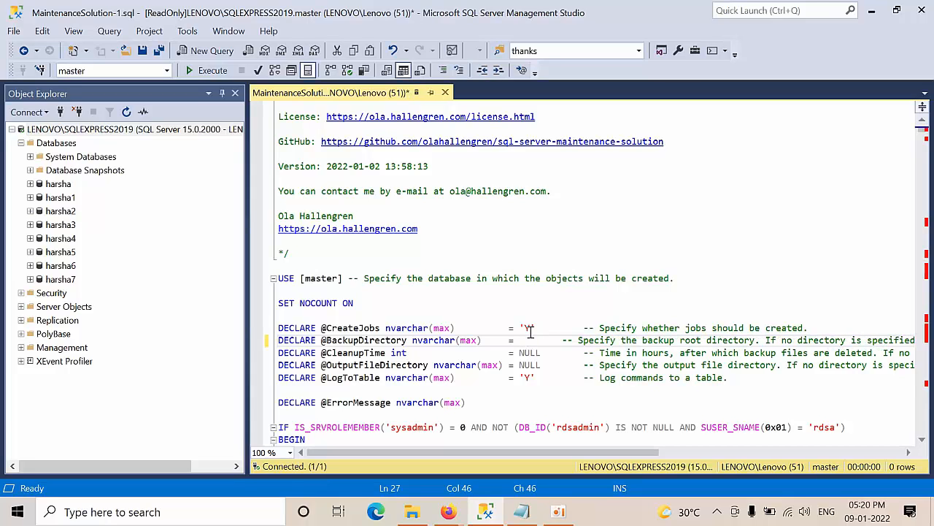
pyautogui.write('N')
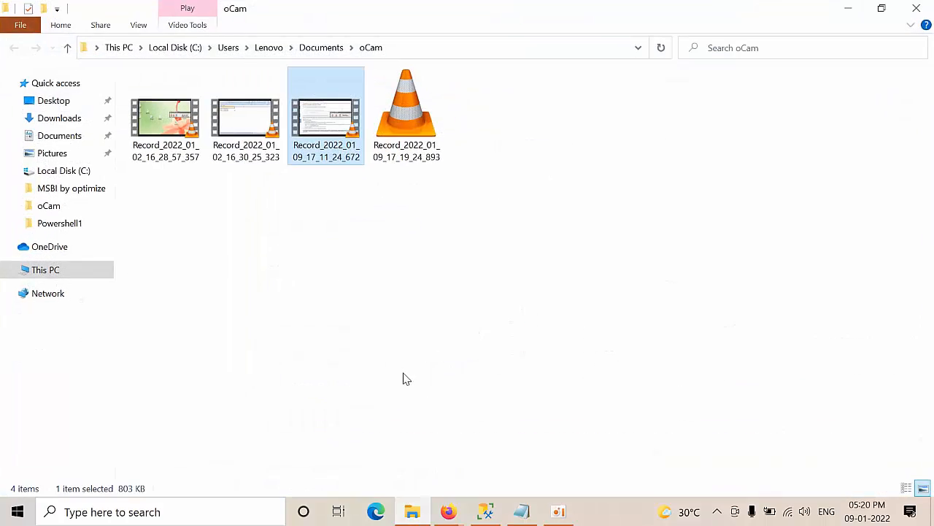
# Step: Copy the D:\SQLBackups path and delete its old LENOVO$SQLEXPRESS2019 folder
pyautogui.click(412, 511)
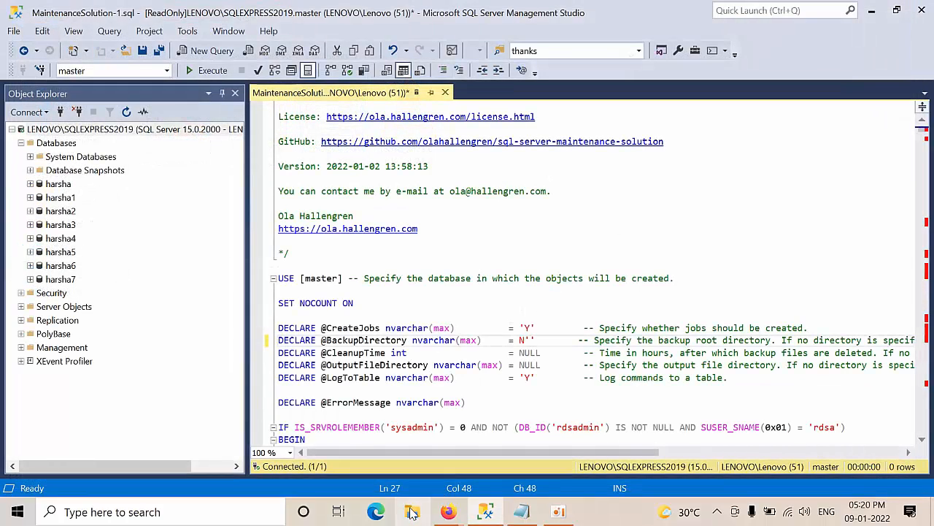
pyautogui.click(412, 511)
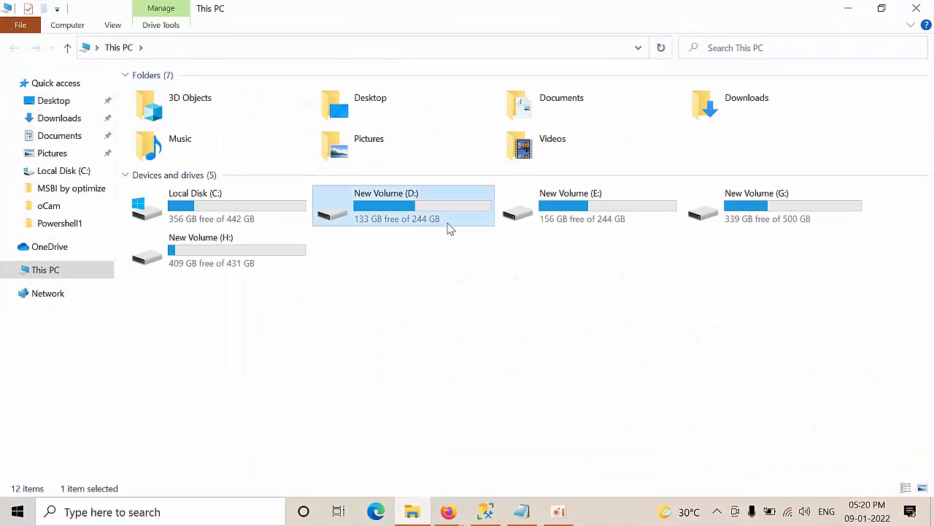
pyautogui.doubleClick(386, 205)
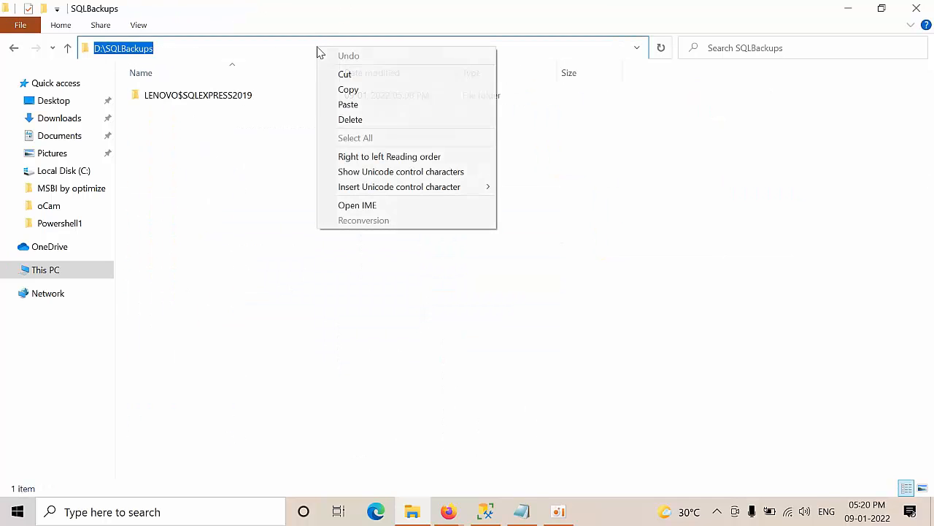
pyautogui.click(270, 210)
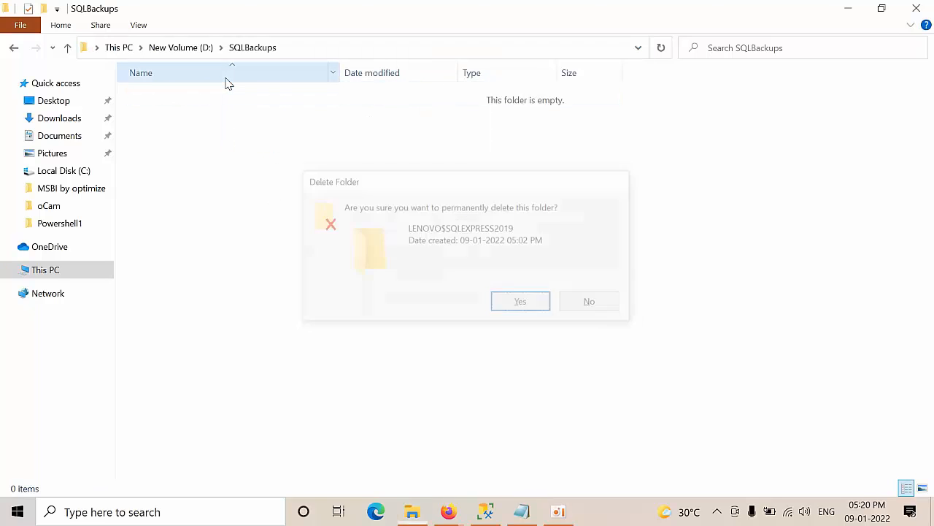
pyautogui.click(484, 511)
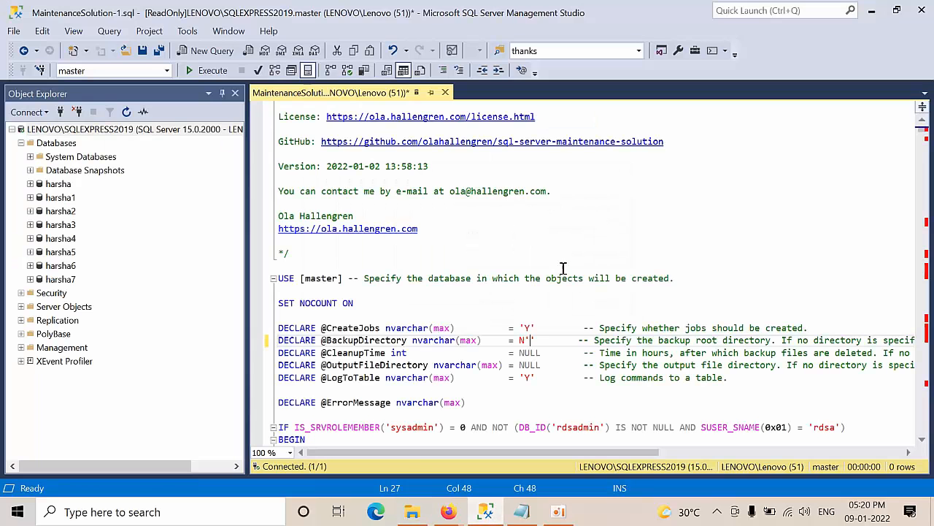
pyautogui.write('D:\\SQLBackups')
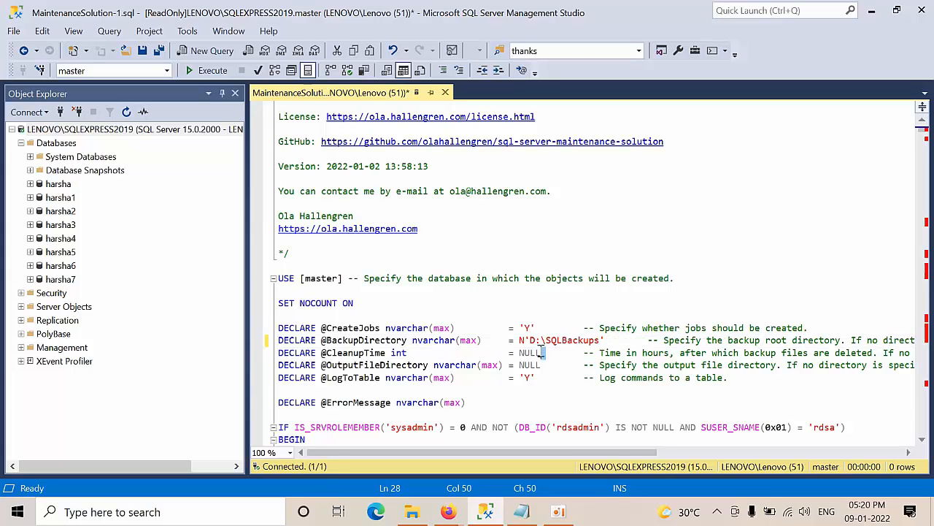
pyautogui.doubleClick(530, 353)
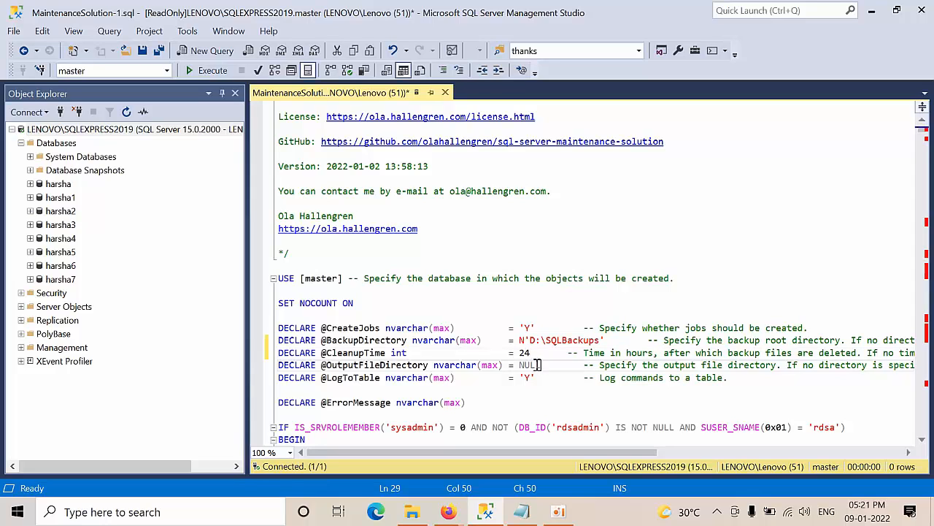
pyautogui.moveTo(531, 378)
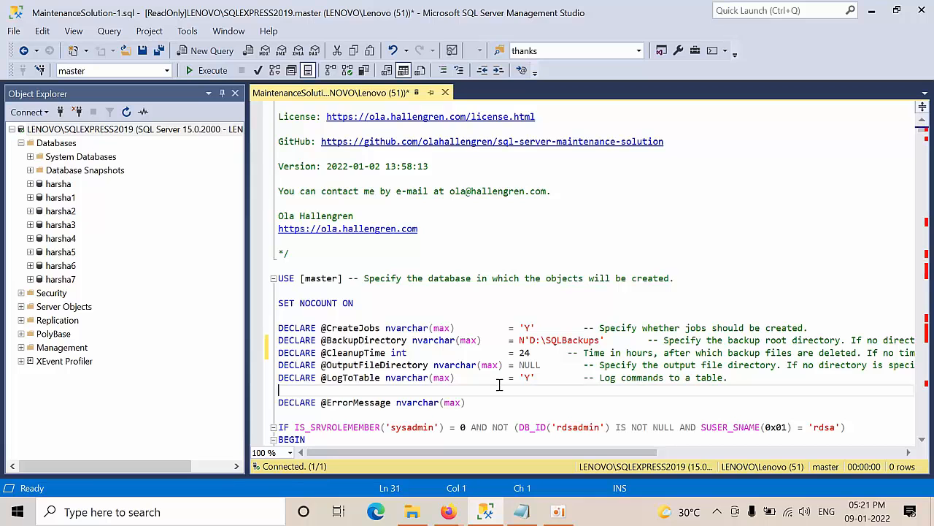
pyautogui.scroll(-3)
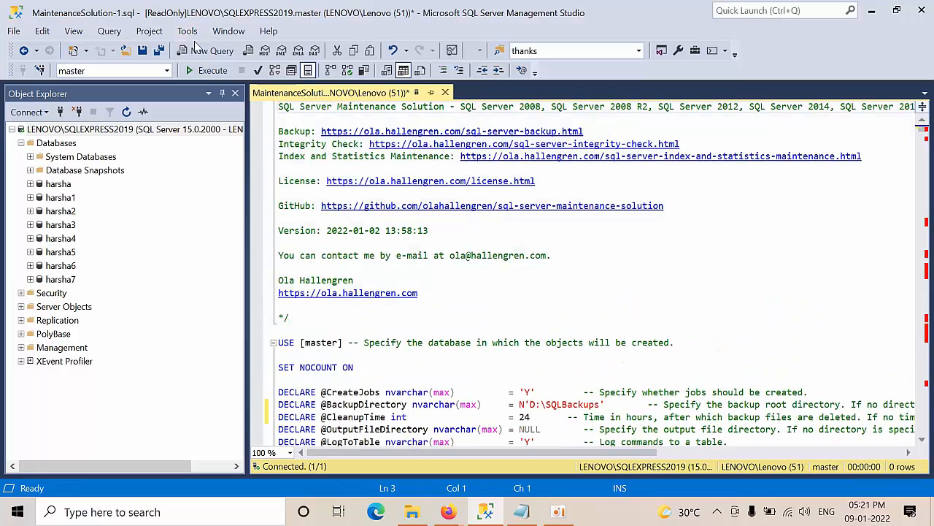
pyautogui.click(206, 70)
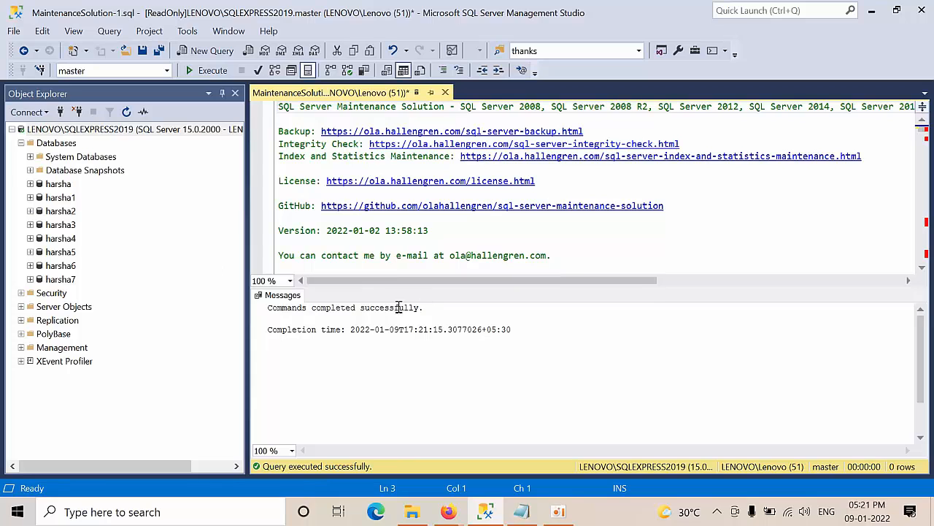
pyautogui.moveTo(434, 401)
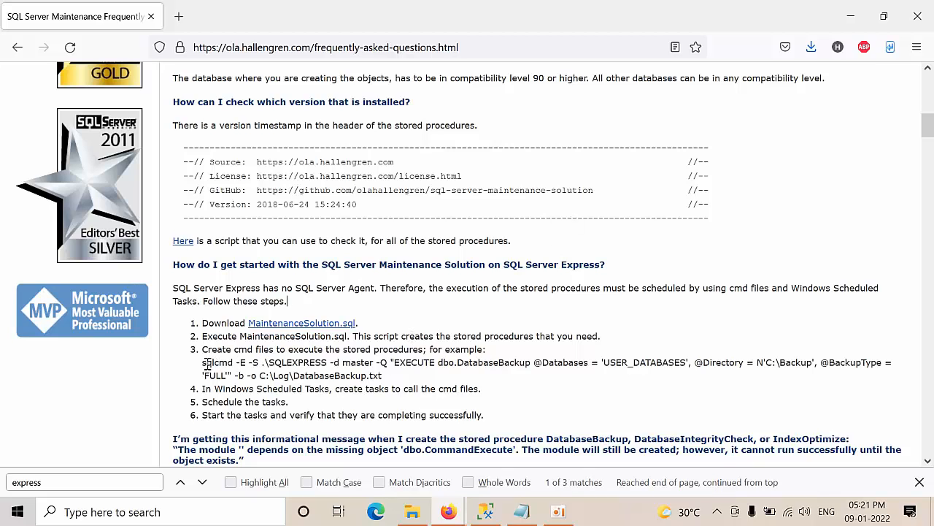
# Step: Copy the FAQ's sqlcmd DatabaseBackup example for user databases into Notepad
pyautogui.moveTo(200, 362); pyautogui.dragTo(481, 389)
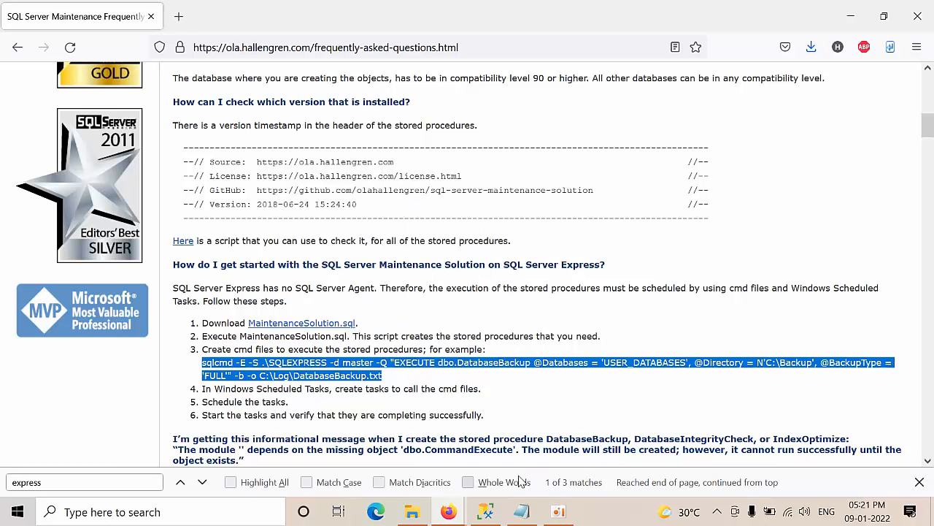
pyautogui.click(521, 511)
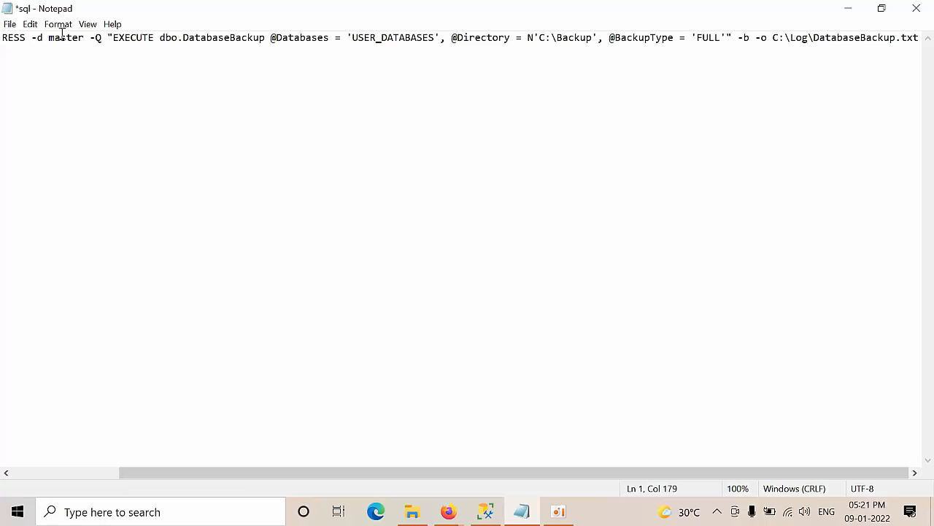
# Step: Open Notepad's Format menu to adjust the pasted sqlcmd command
pyautogui.click(58, 24)
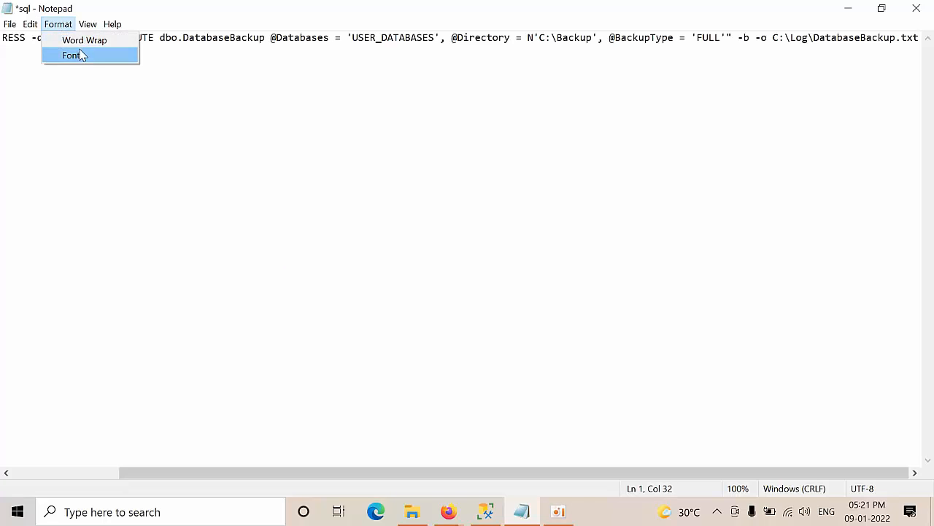
pyautogui.moveTo(93, 99)
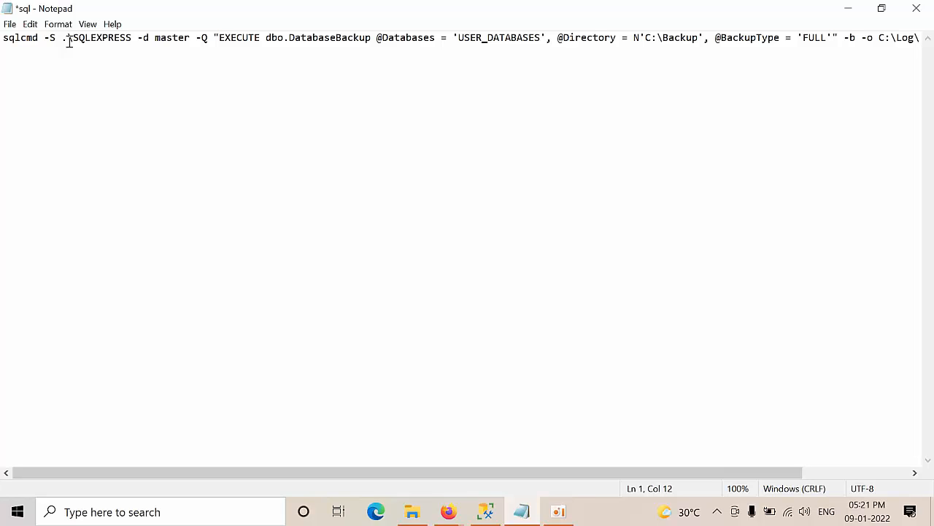
# Step: Change the server to lenovo\SQLEXPRESS2019 and the backup folder to N'D:\sqlBackups'
pyautogui.press('Backspace')
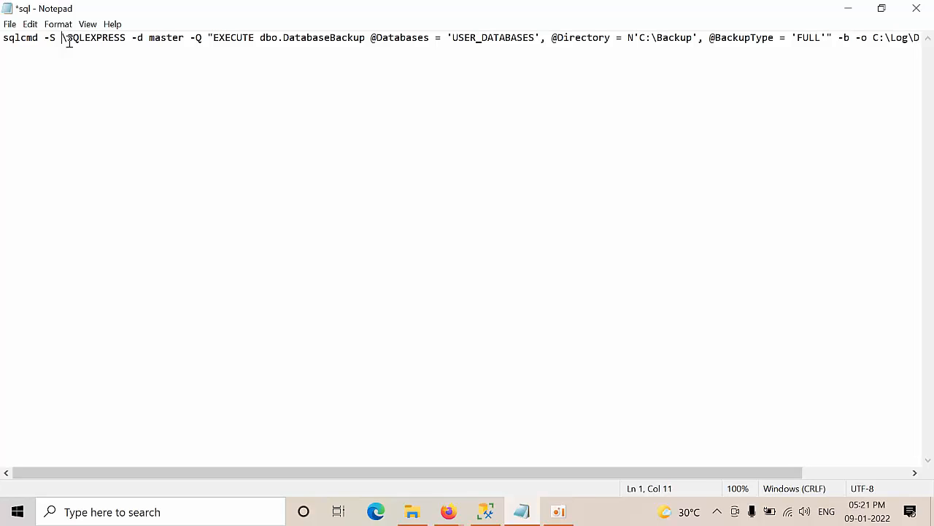
pyautogui.write('lenovo')
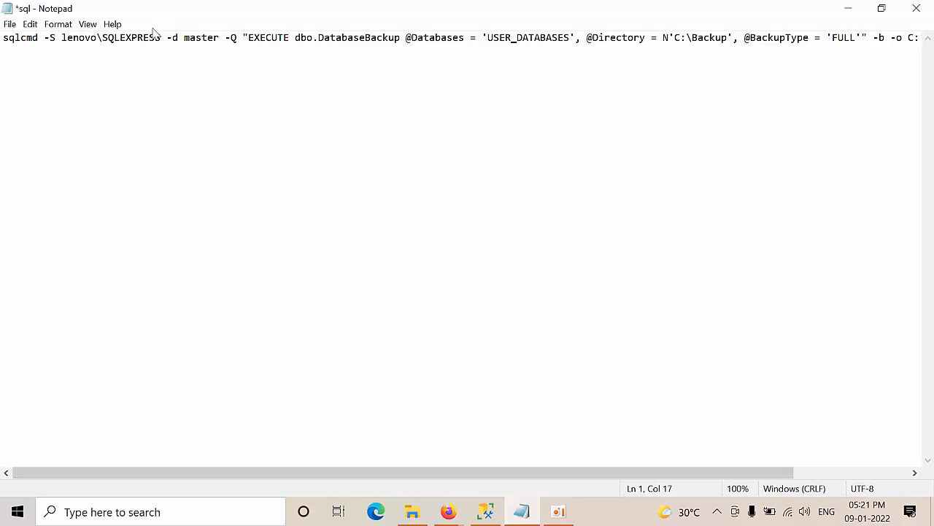
pyautogui.write('2019')
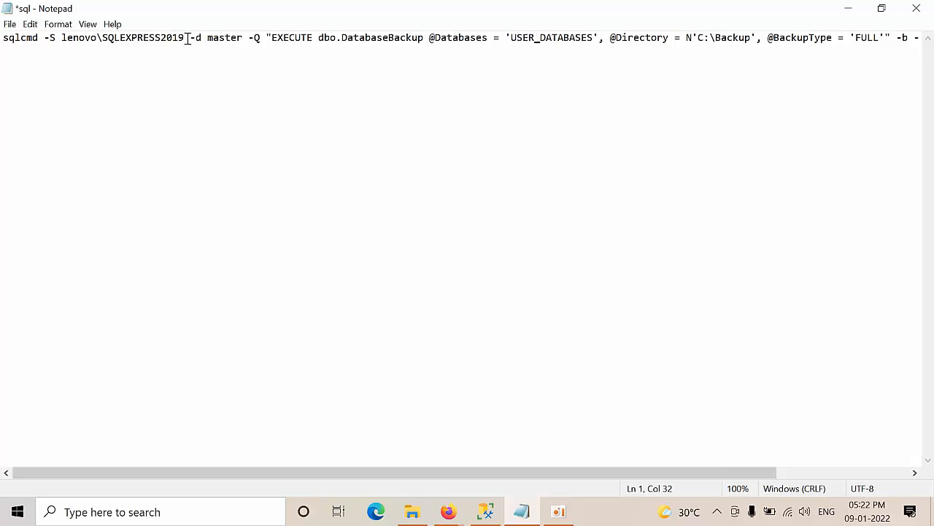
pyautogui.moveTo(65, 37); pyautogui.dragTo(185, 37)
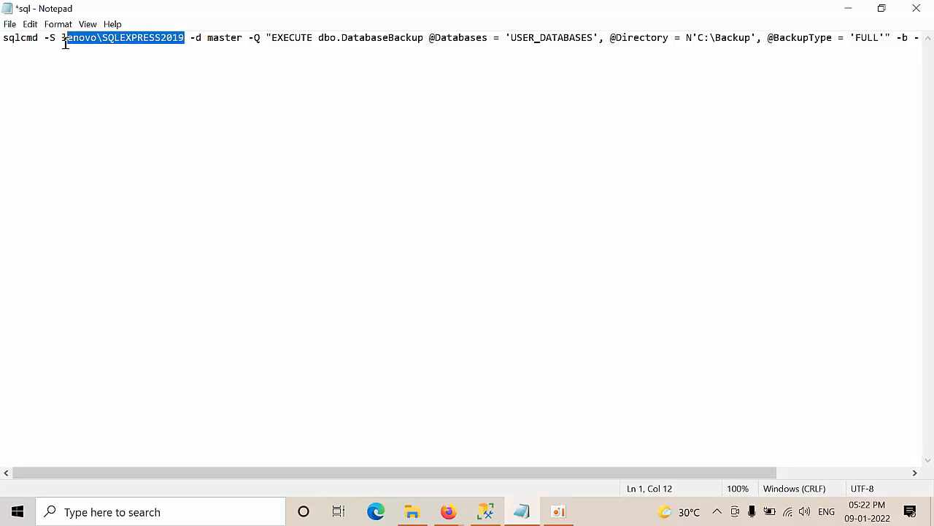
pyautogui.click(160, 37)
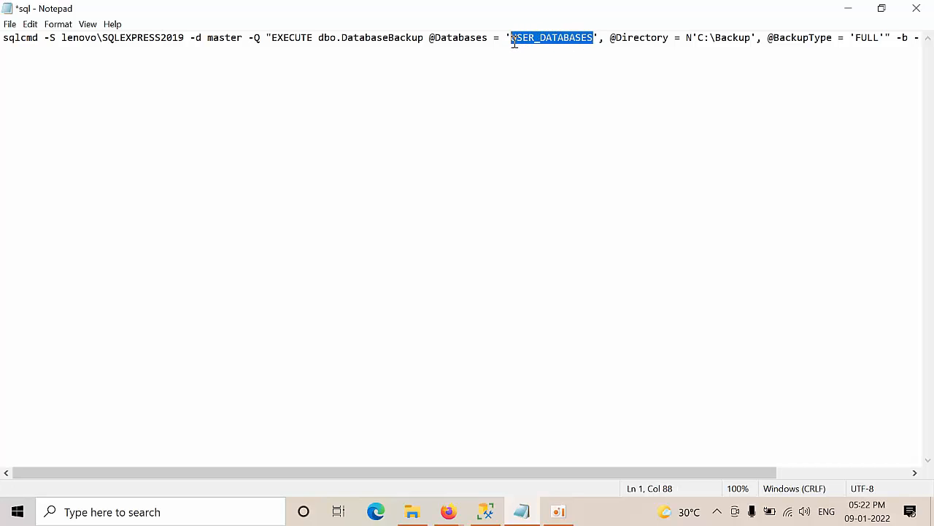
pyautogui.click(535, 38)
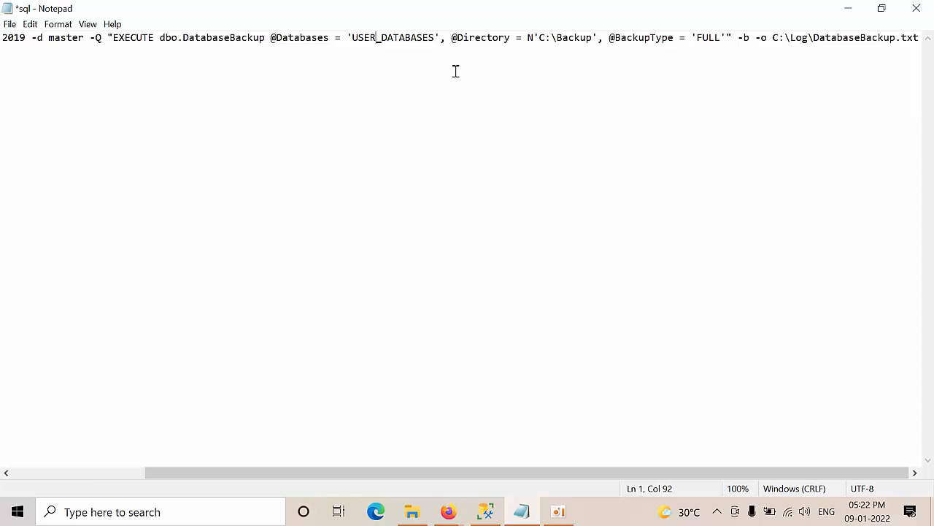
pyautogui.moveTo(631, 35)
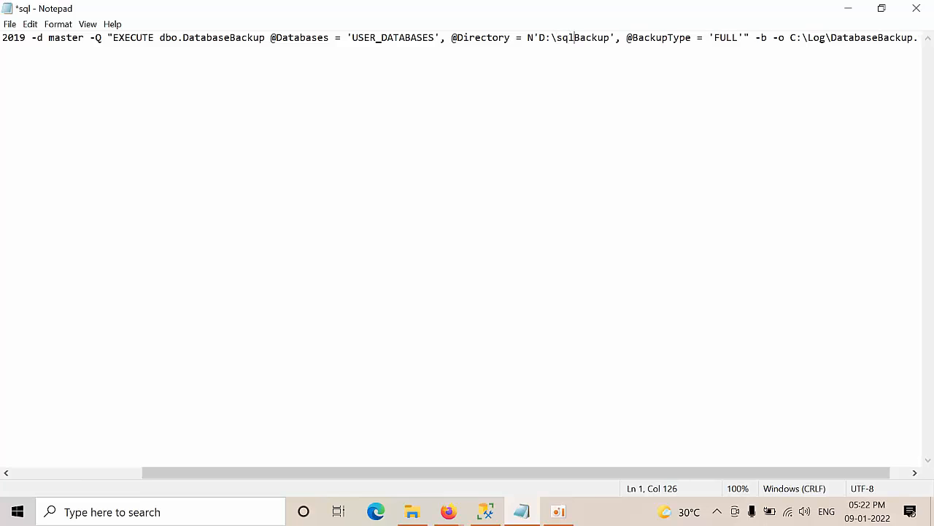
pyautogui.write('s')
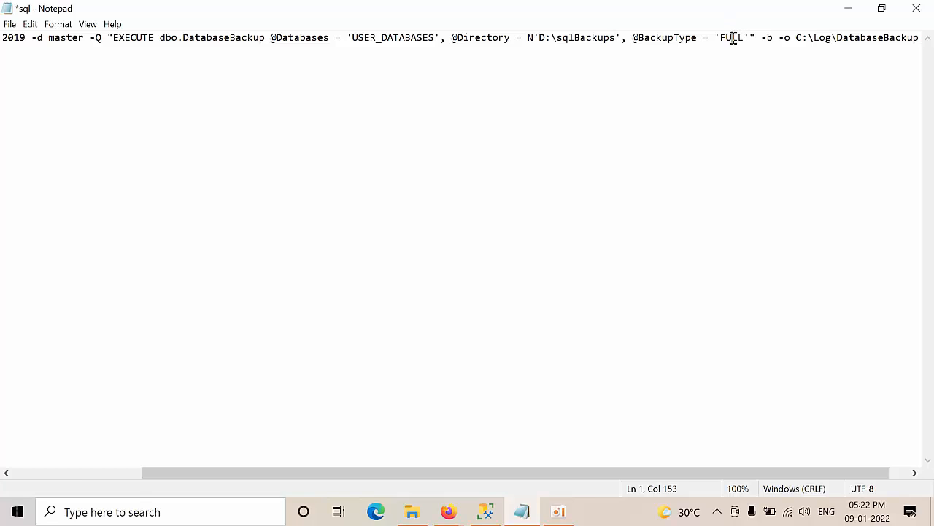
pyautogui.doubleClick(733, 37)
pyautogui.write('.txt')
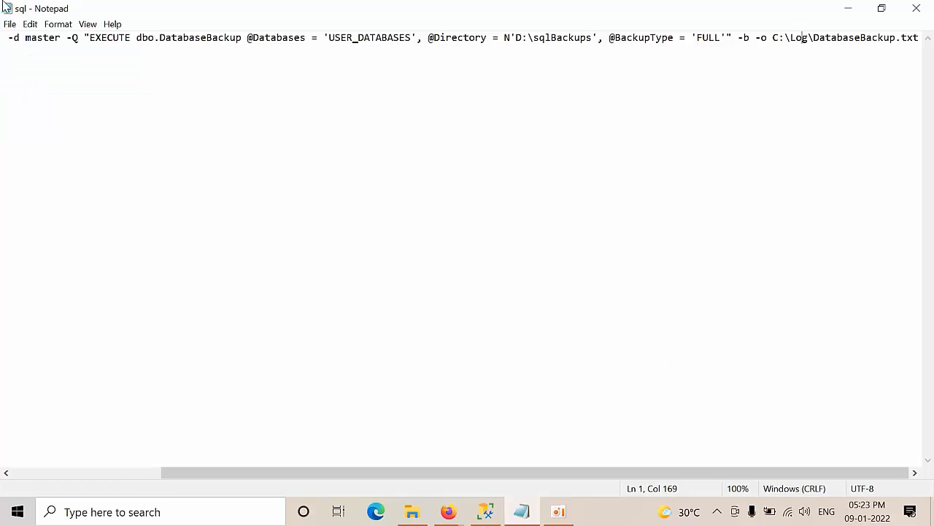
# Step: Save the command on the Desktop as sqlbackupforexpress.bat
pyautogui.click(10, 24)
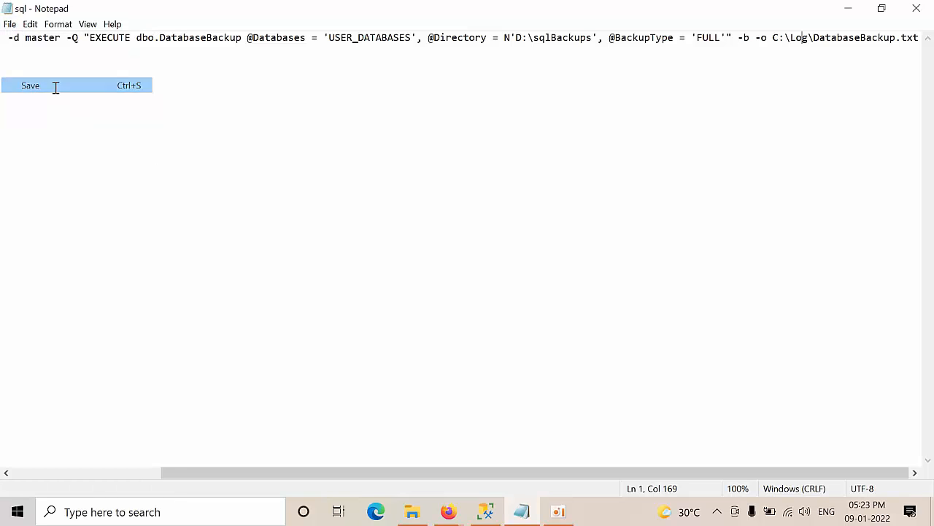
pyautogui.click(11, 24)
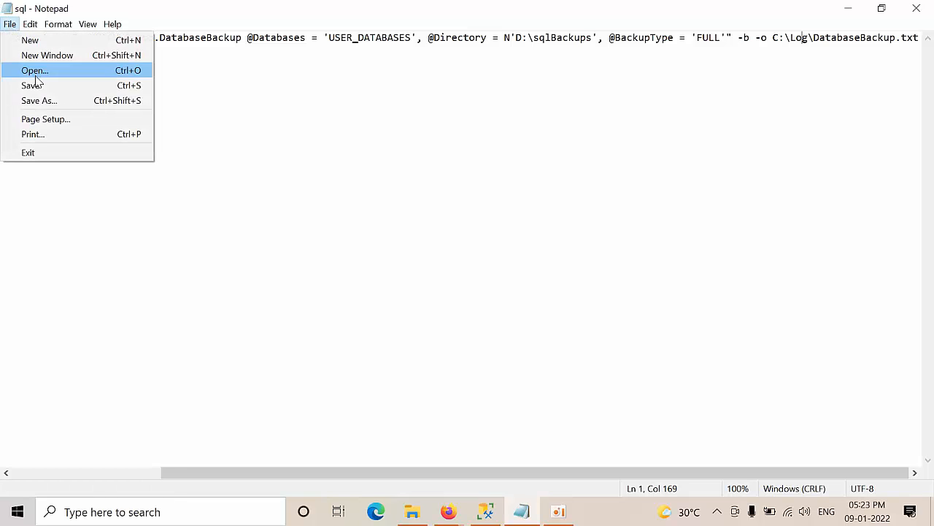
pyautogui.click(39, 100)
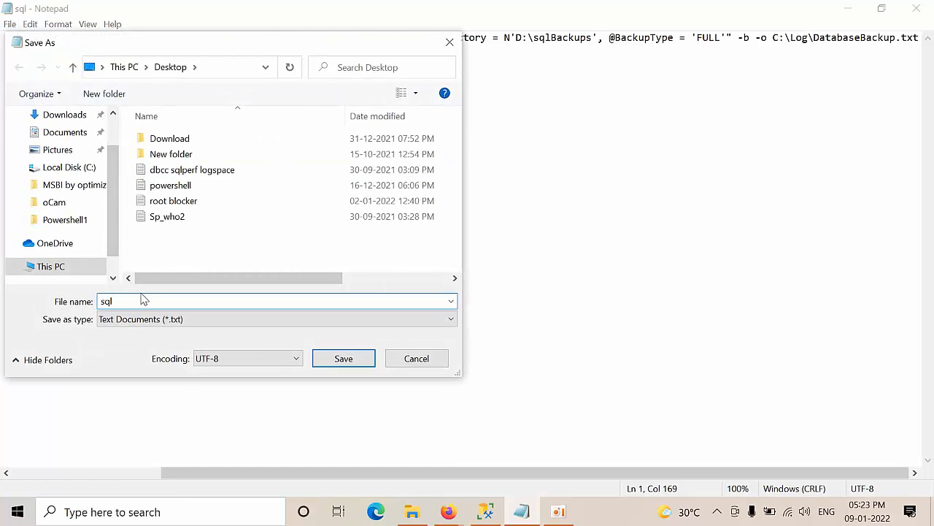
pyautogui.write('backupforex')
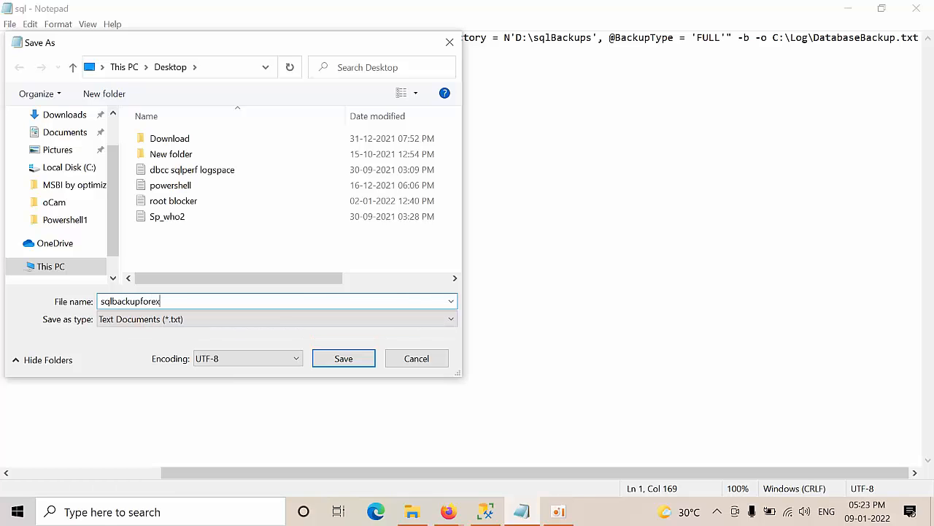
pyautogui.write('press.')
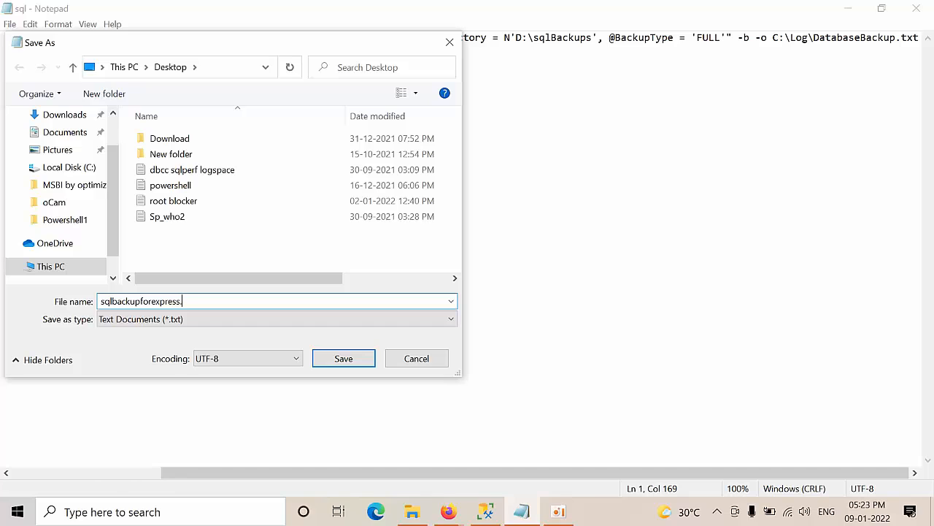
pyautogui.write('bat')
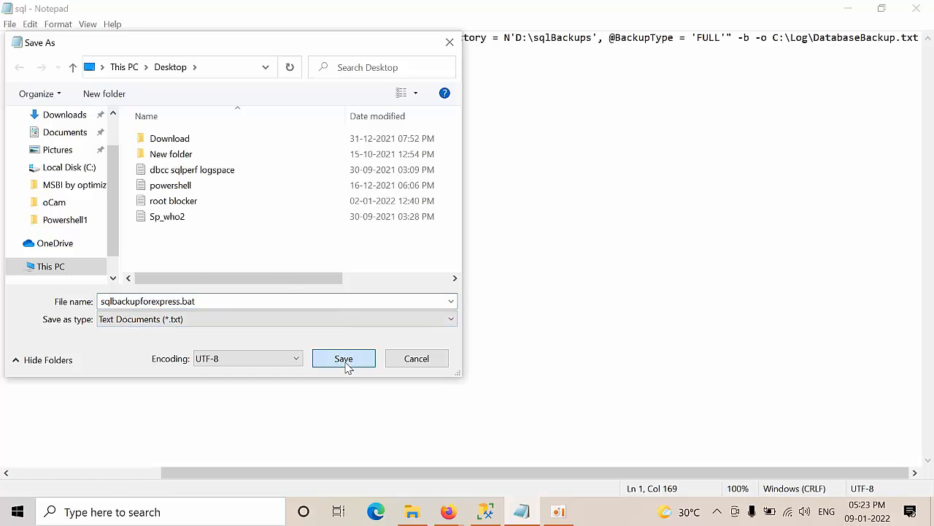
pyautogui.click(343, 359)
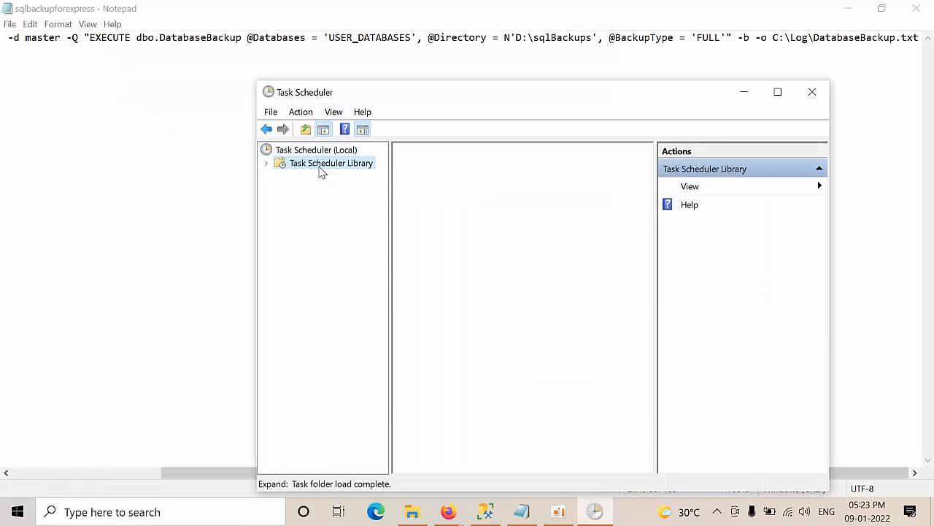
# Step: Create a basic task in the Task Scheduler Library named sqlbackupsforexpress
pyautogui.click(331, 163)
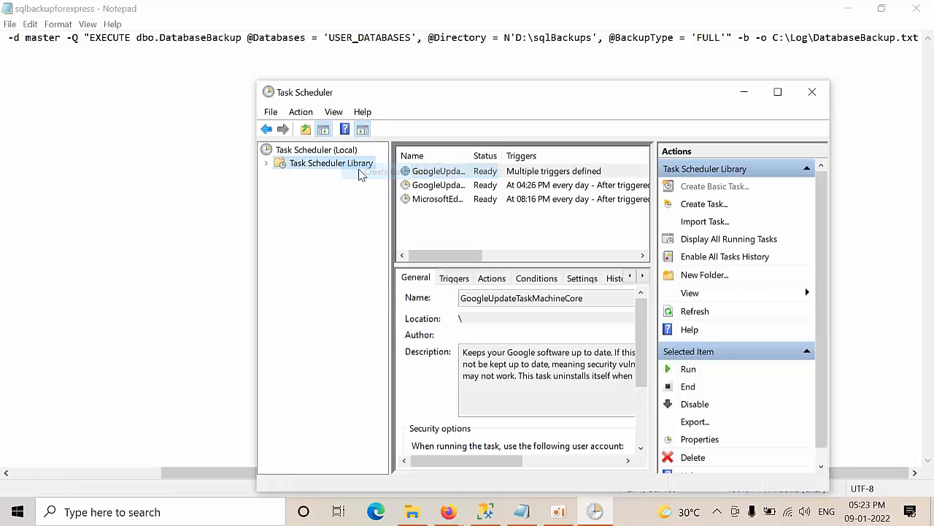
pyautogui.click(714, 187)
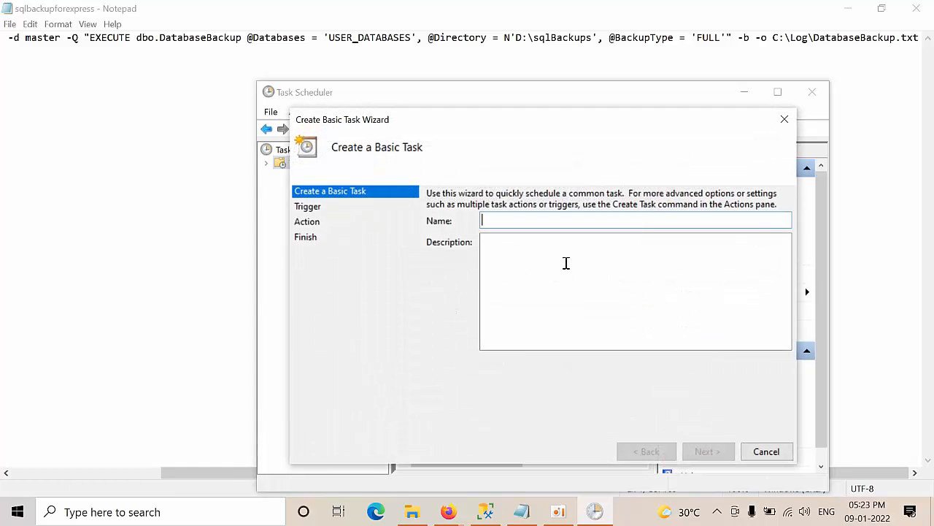
pyautogui.write('sqlbackupsfore')
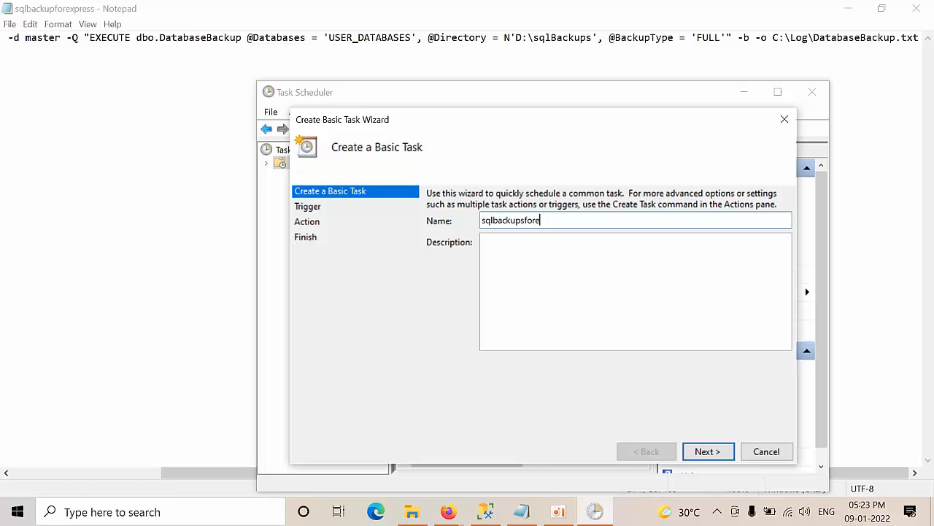
pyautogui.write('xpress')
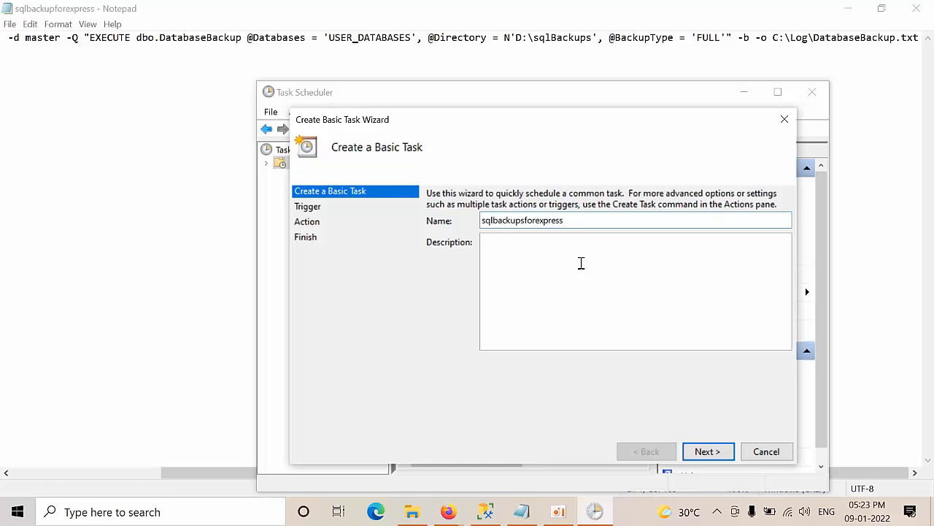
pyautogui.click(707, 452)
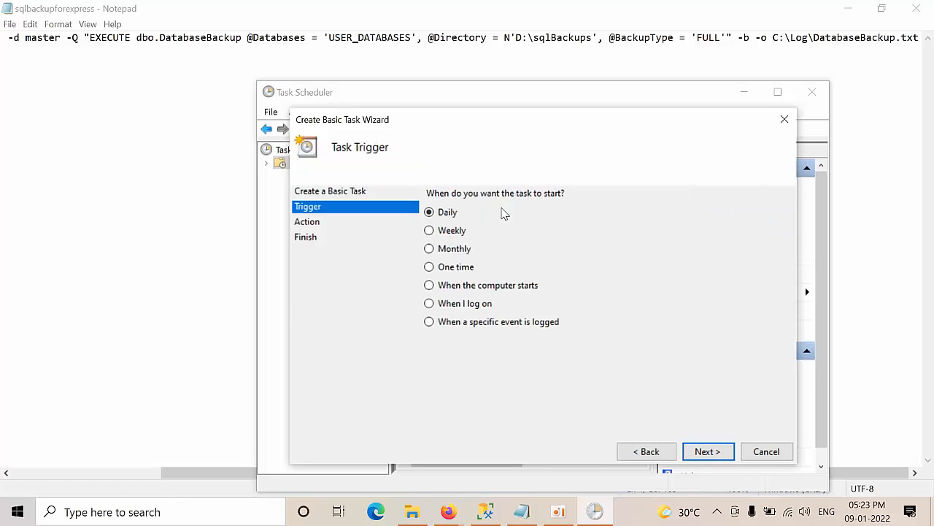
pyautogui.moveTo(725, 487)
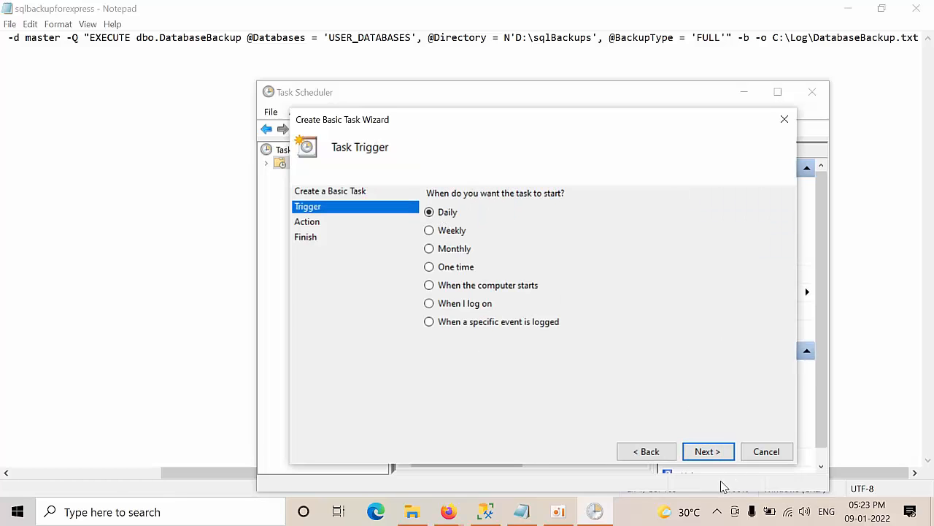
# Step: Set the daily trigger to start at 11:50:00 PM, recurring every 1 day
pyautogui.click(707, 451)
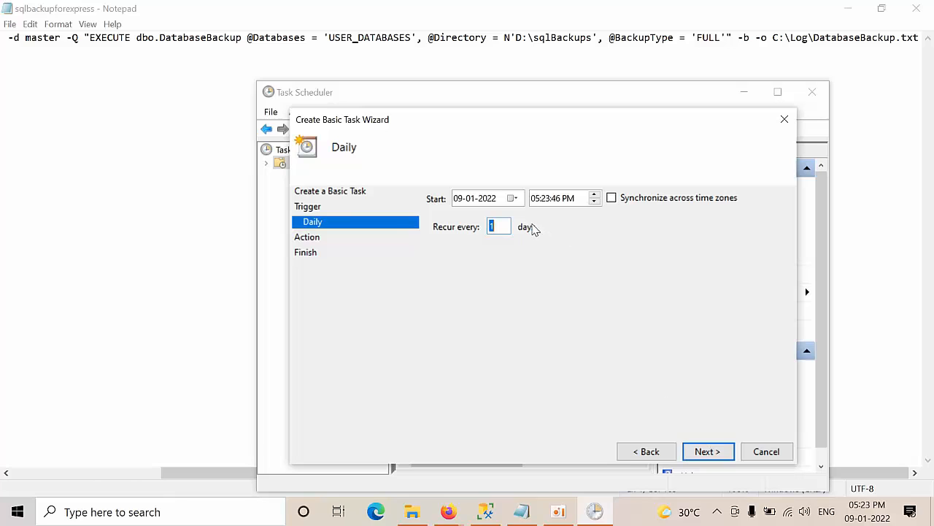
pyautogui.click(646, 451)
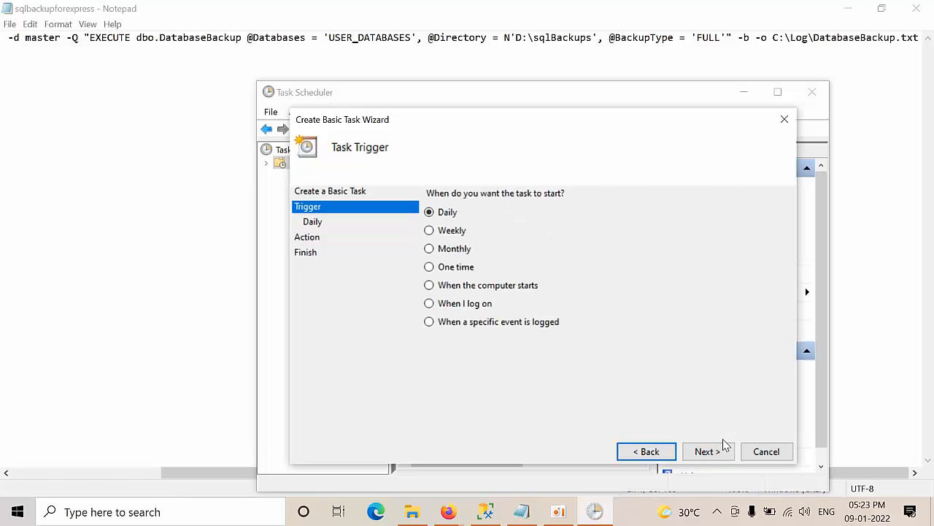
pyautogui.click(707, 451)
pyautogui.write('11:05:46 PM')
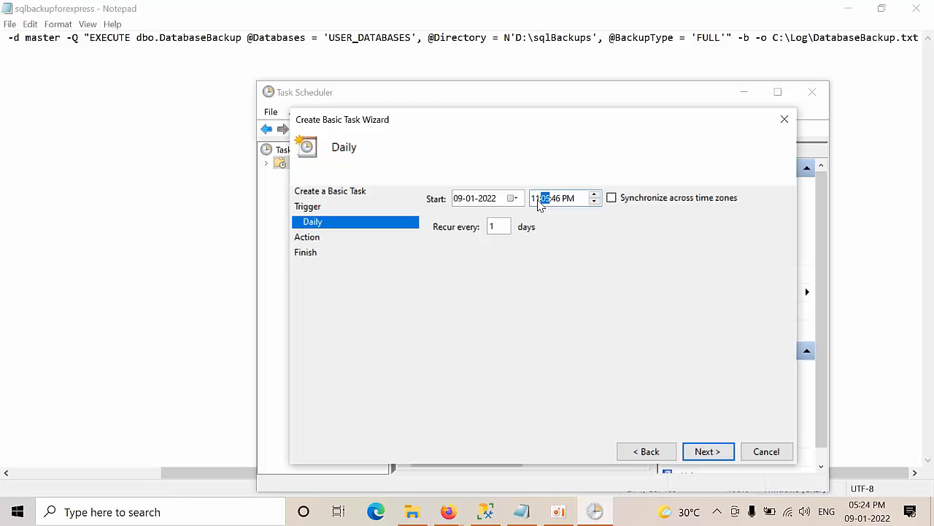
pyautogui.click(555, 198)
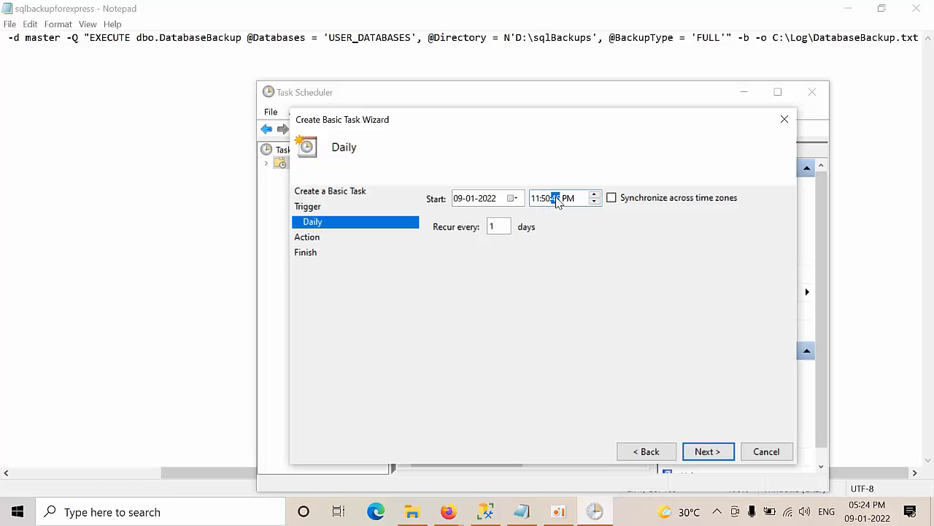
pyautogui.click(556, 198)
pyautogui.write('00')
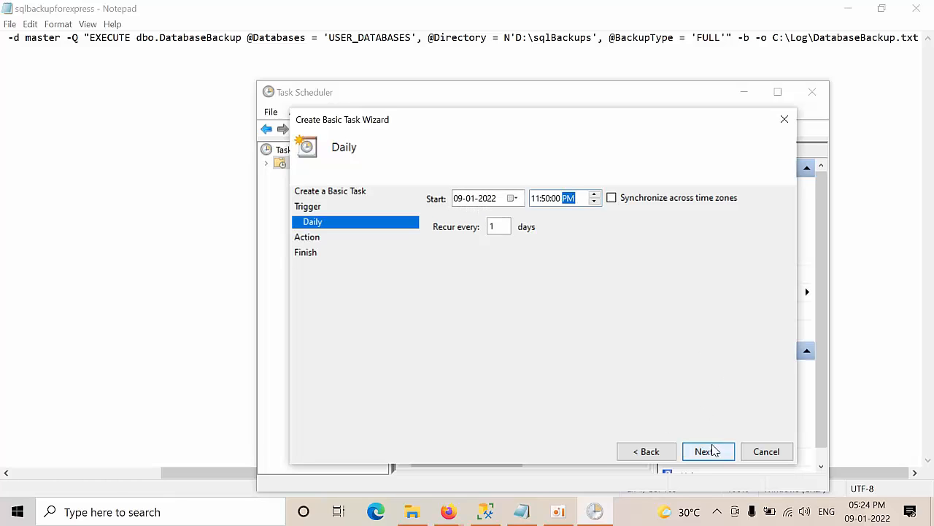
pyautogui.click(707, 451)
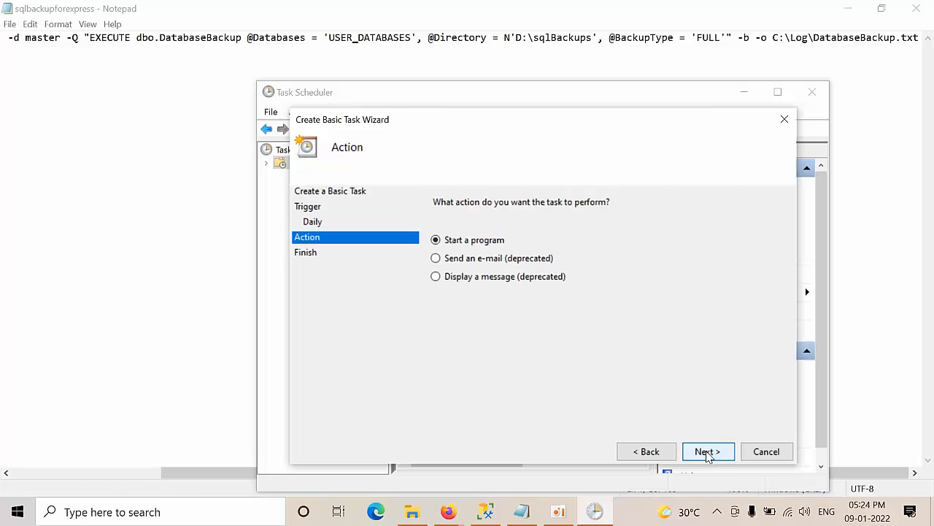
# Step: Set the Start a program action to Desktop\sqlbackupforexpress.bat and complete the task wizard
pyautogui.click(707, 451)
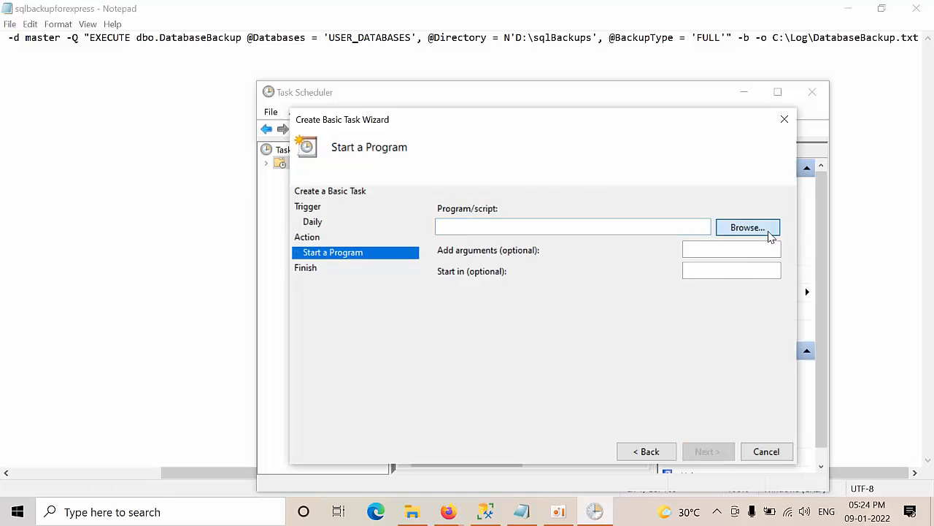
pyautogui.click(747, 227)
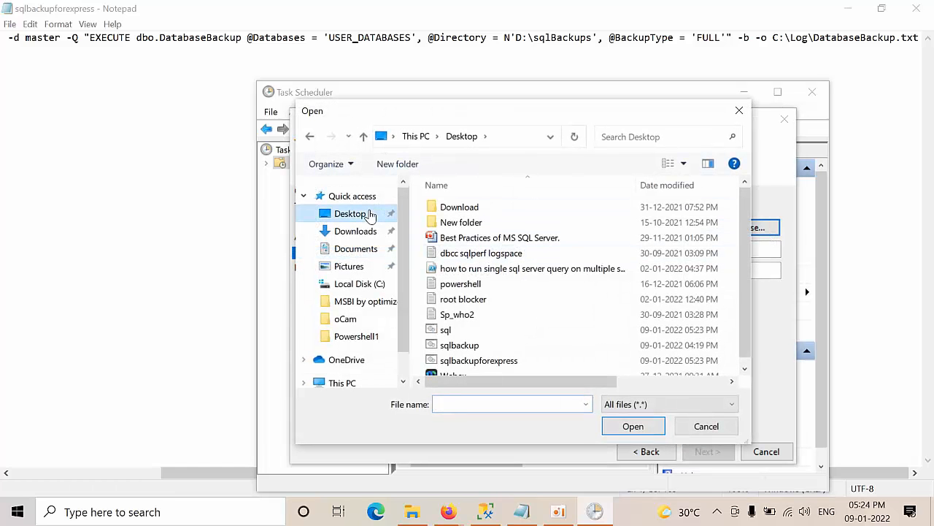
pyautogui.click(446, 329)
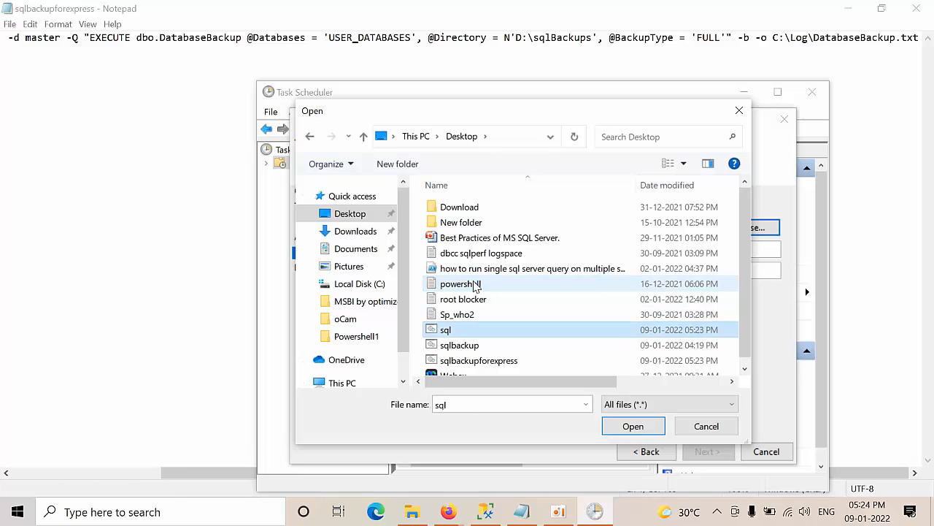
pyautogui.click(479, 360)
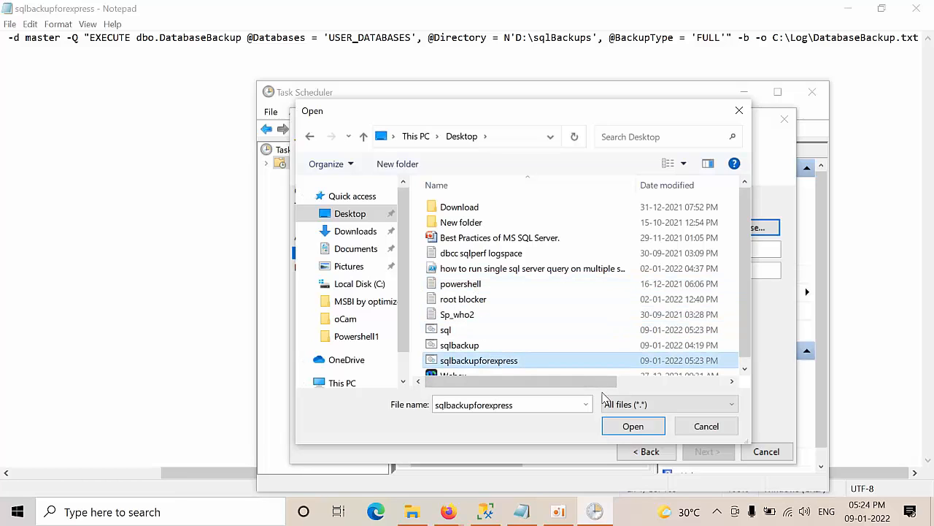
pyautogui.click(633, 425)
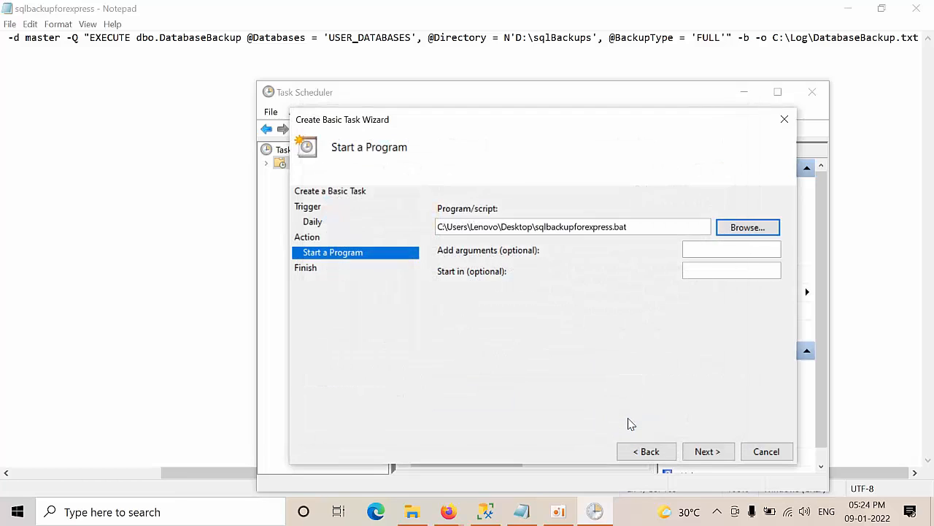
pyautogui.click(706, 451)
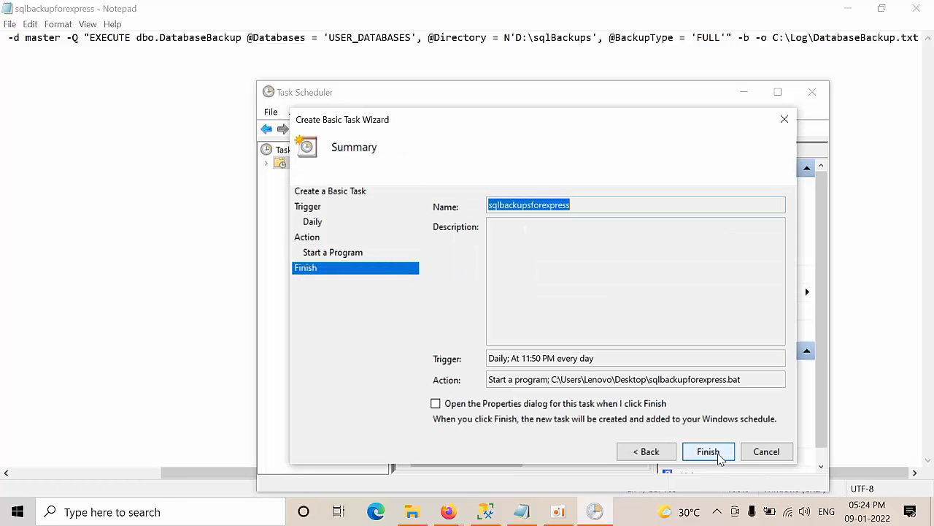
pyautogui.click(707, 451)
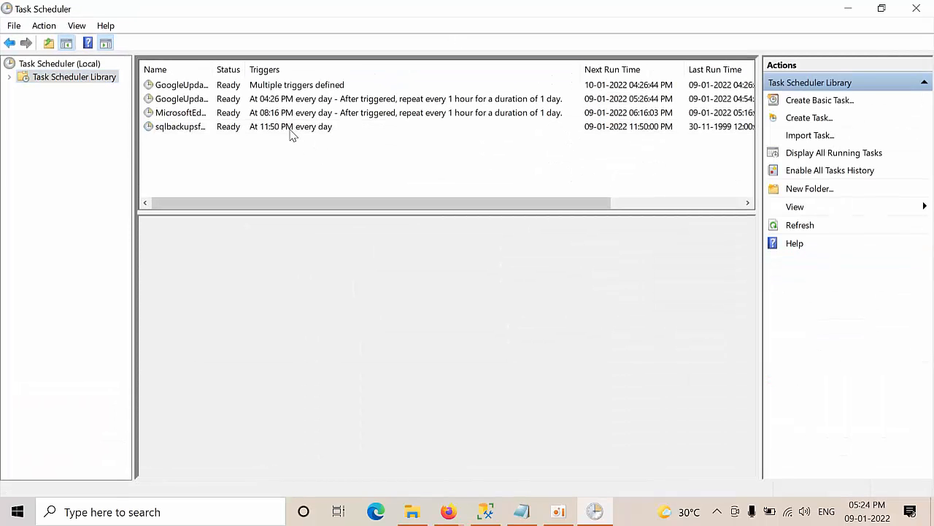
# Step: Manually run the sqlbackupsforexpress task from the Task Scheduler Library, then switch to File Explorer
pyautogui.click(181, 127)
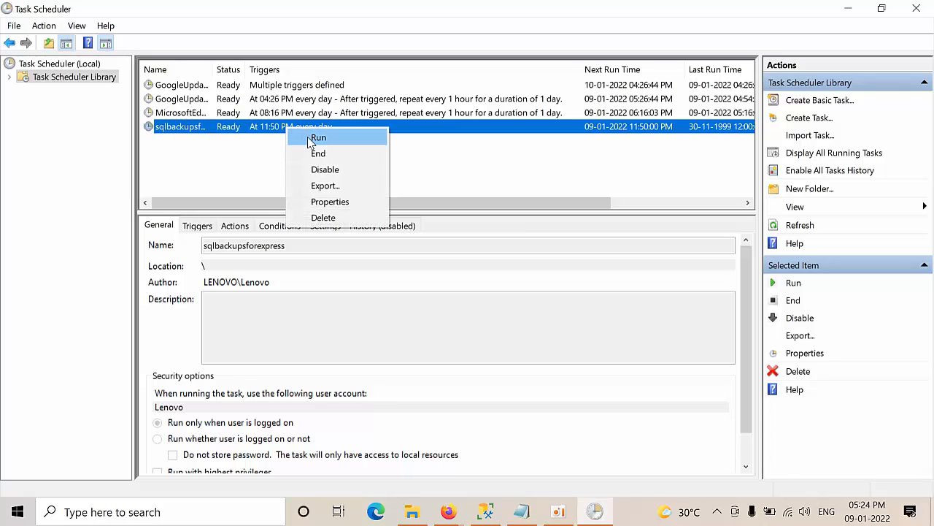
pyautogui.click(319, 137)
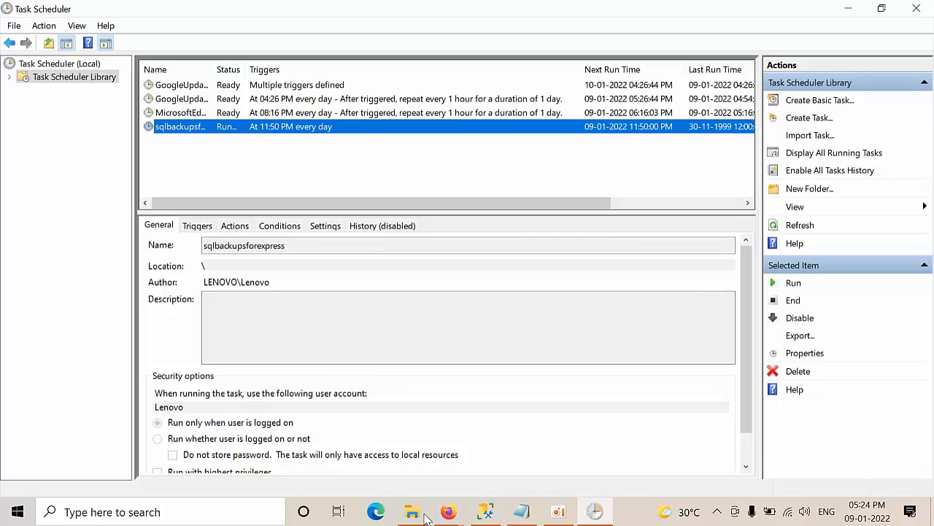
pyautogui.click(412, 511)
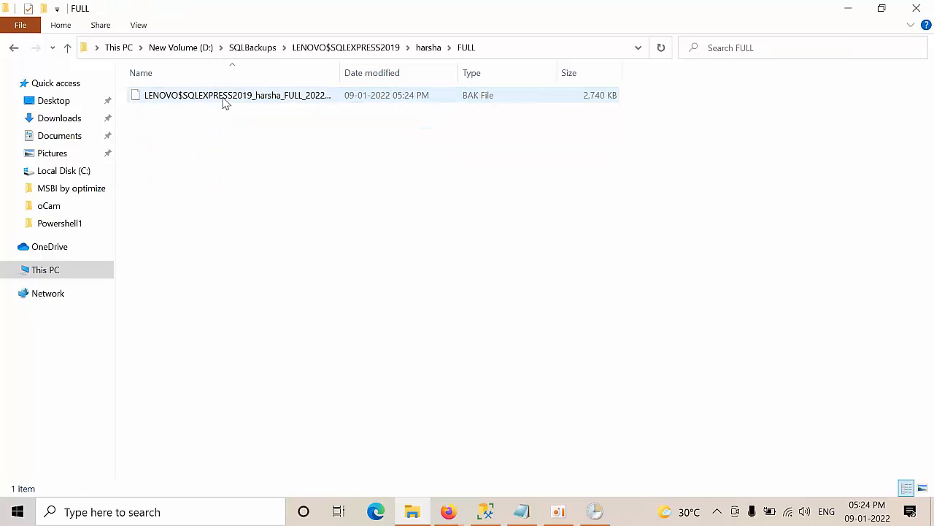
# Step: Browse up to D:\SQLBackups\LENOVO$SQLEXPRESS2019 to view the harsha through harsha7 backup folders
pyautogui.click(345, 47)
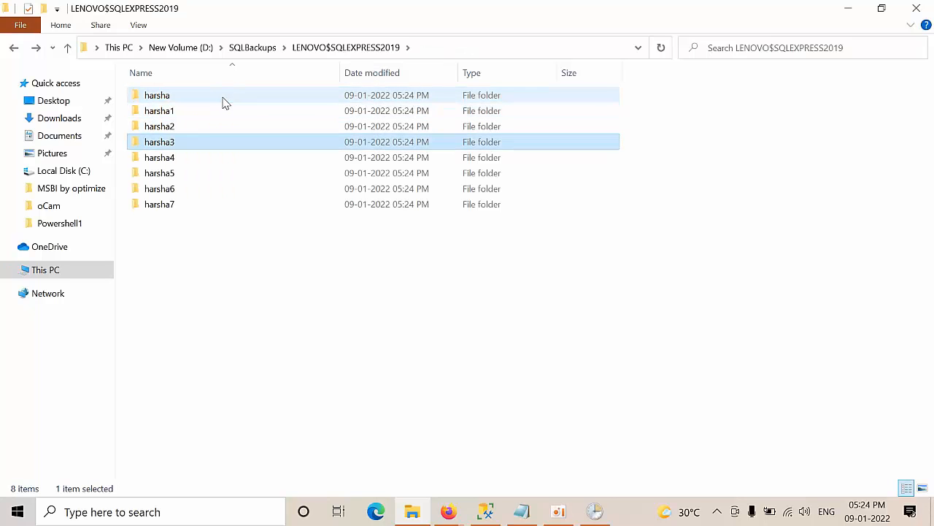
pyautogui.click(159, 189)
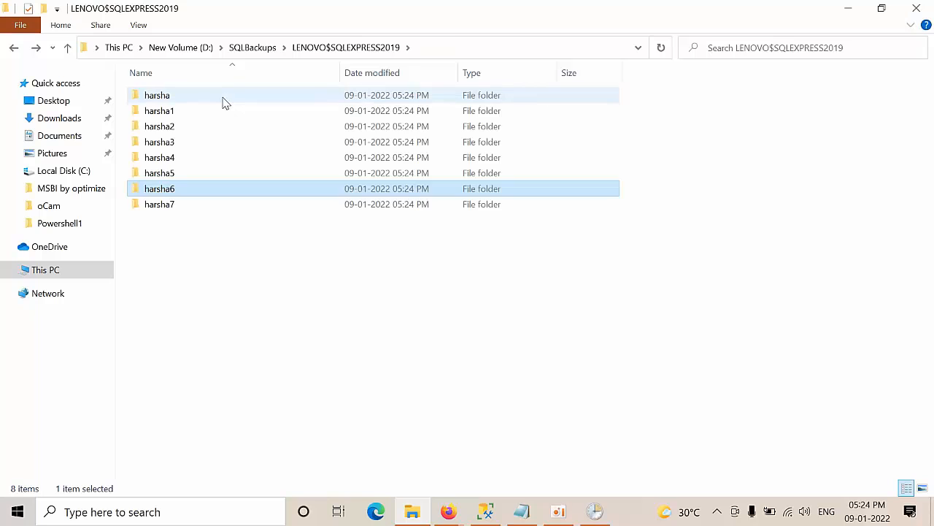
pyautogui.rightClick(329, 256)
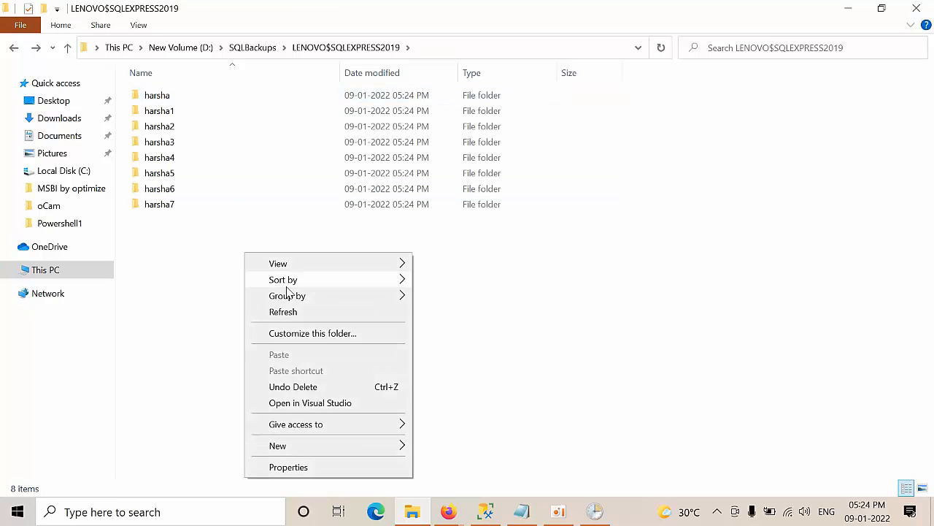